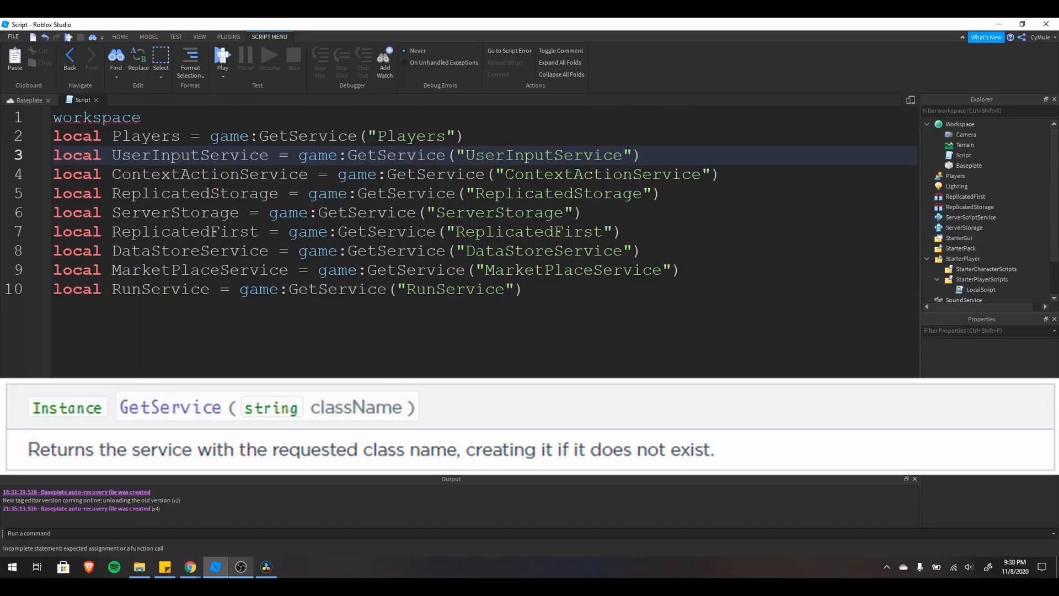
# Step: Highlight words in the UserInputService and Players GetService script lines
pyautogui.doubleClick(308, 136)
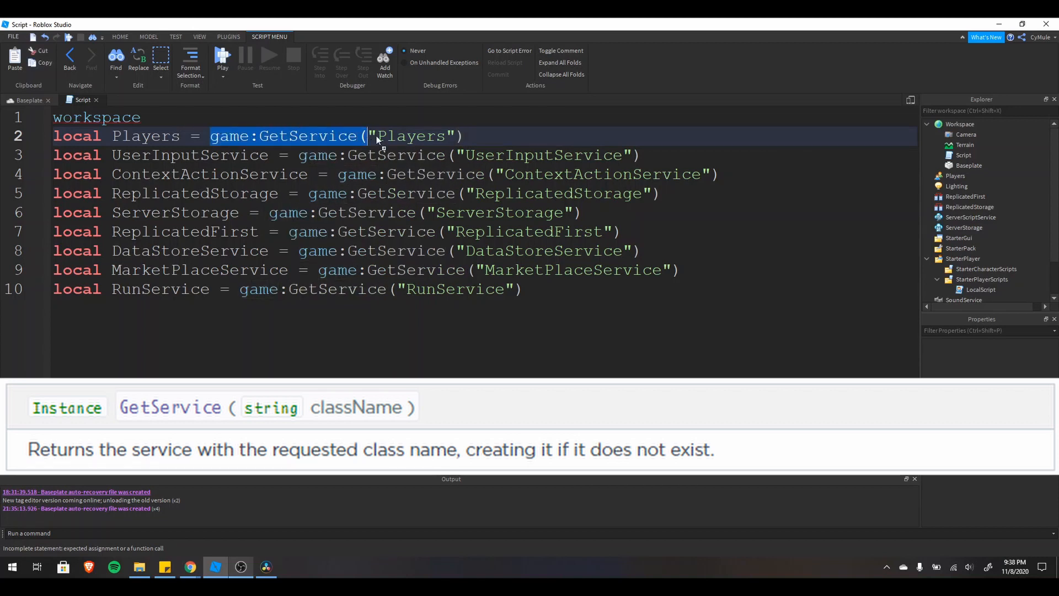
pyautogui.click(369, 136)
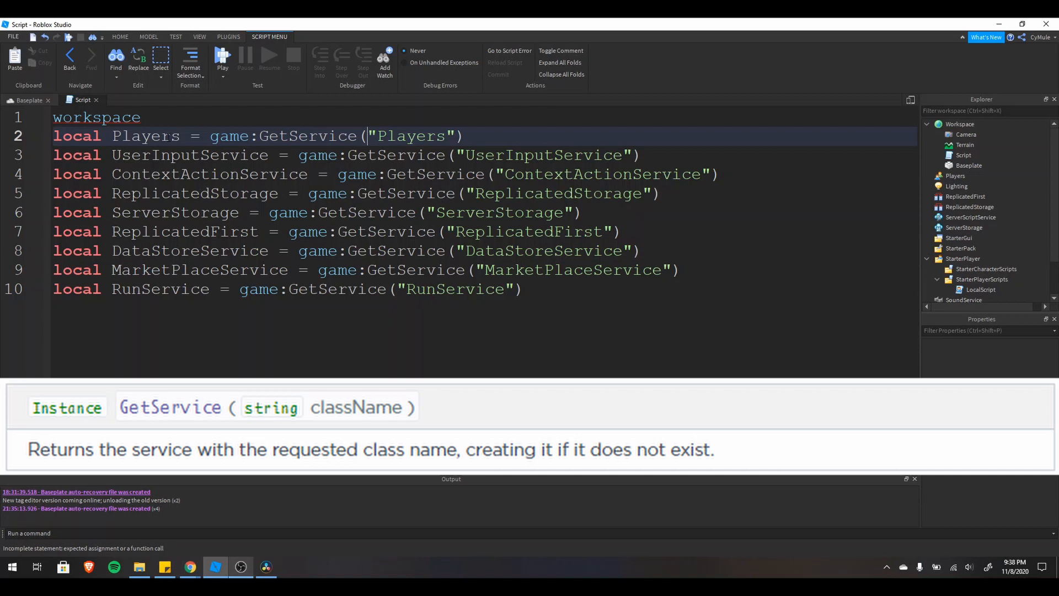
pyautogui.doubleClick(145, 135)
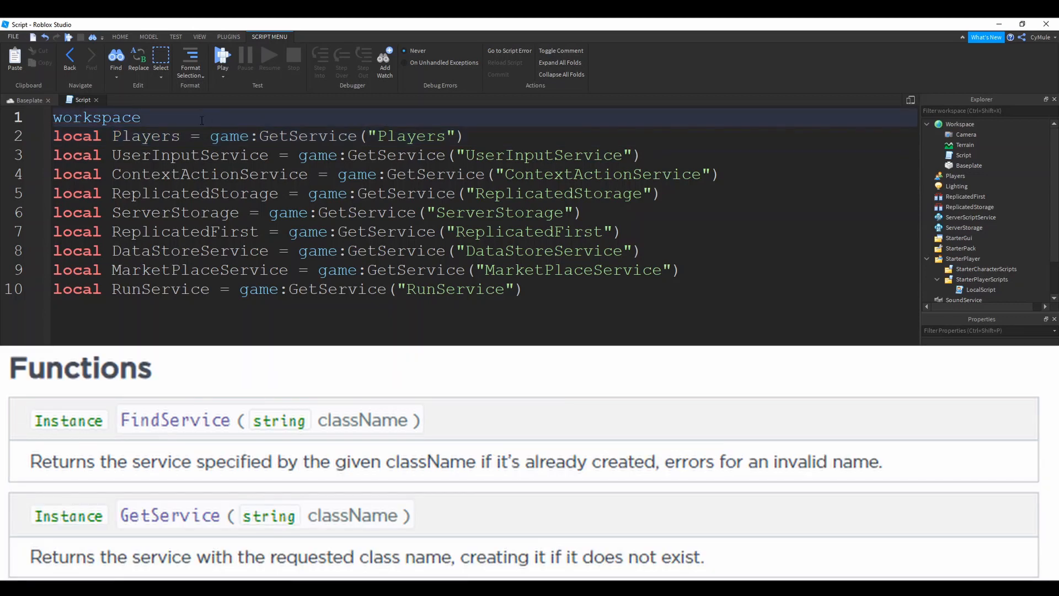
pyautogui.doubleClick(96, 118)
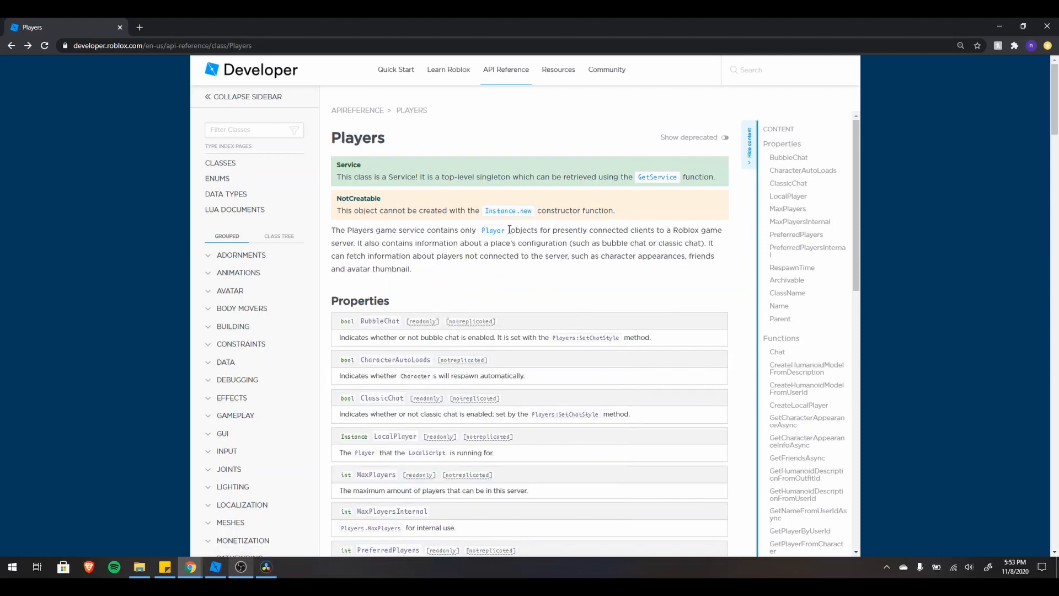
# Step: On the Players page, highlight the connected Player objects sentence and LocalPlayer description
pyautogui.moveTo(509, 229); pyautogui.dragTo(719, 229)
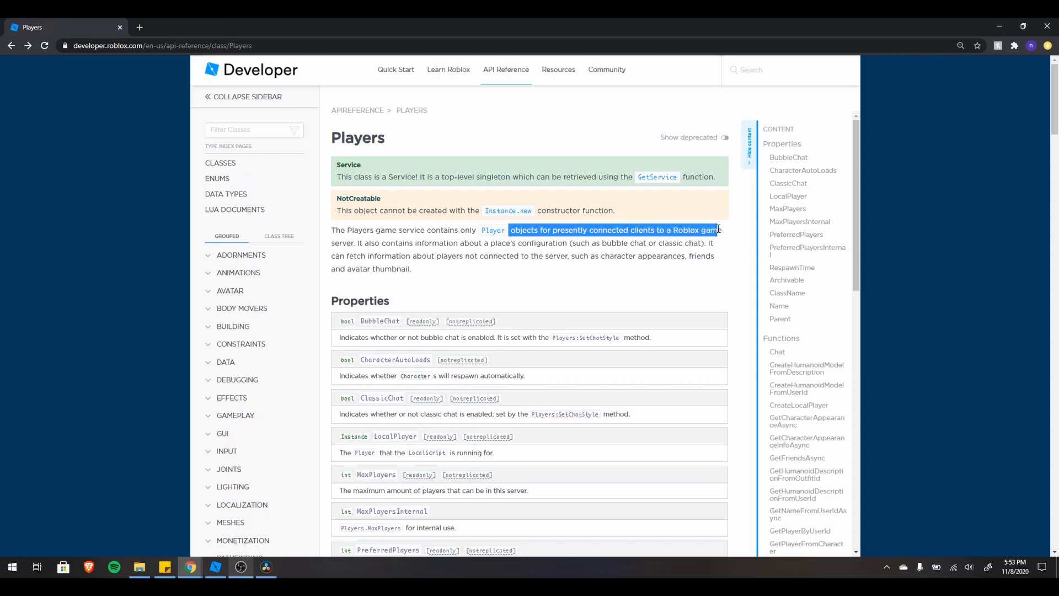
pyautogui.scroll(-3)
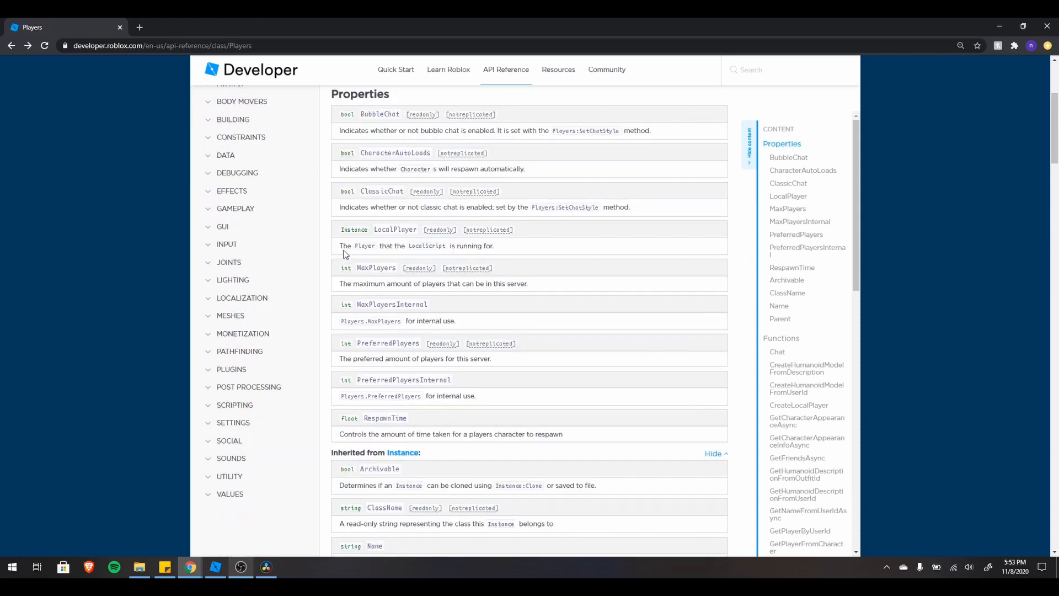
pyautogui.moveTo(340, 245); pyautogui.dragTo(482, 245)
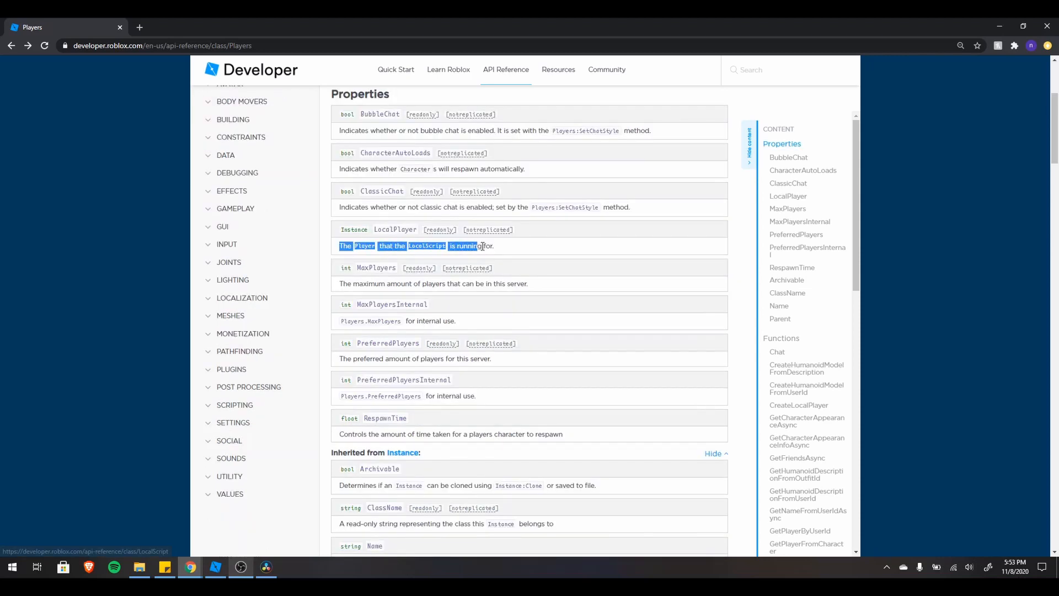
pyautogui.click(498, 246)
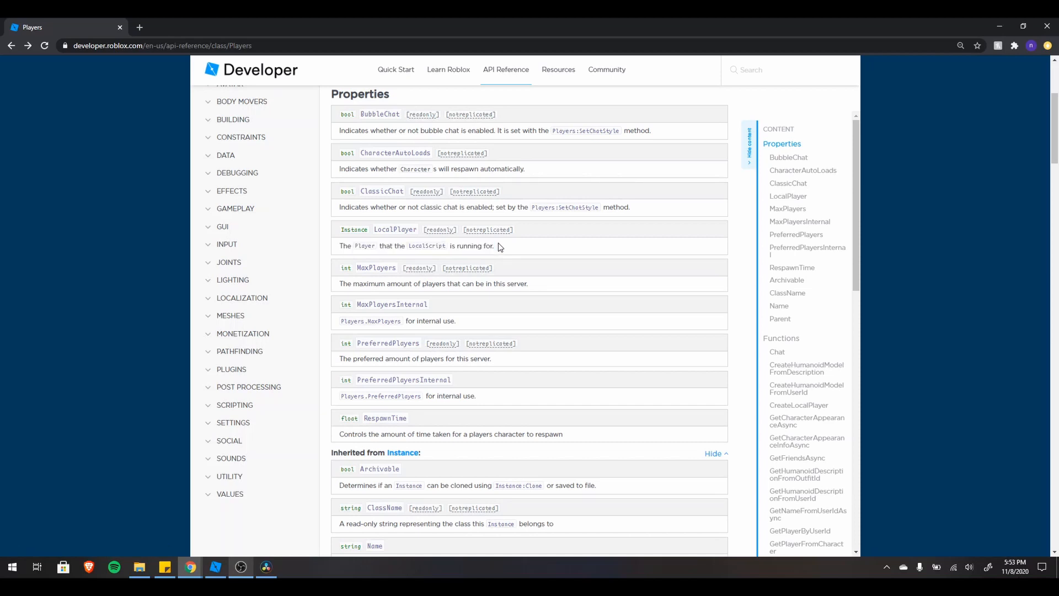
# Step: Read the GetPlayers, PlayerAdded and service overview descriptions on the Players page
pyautogui.scroll(-3)
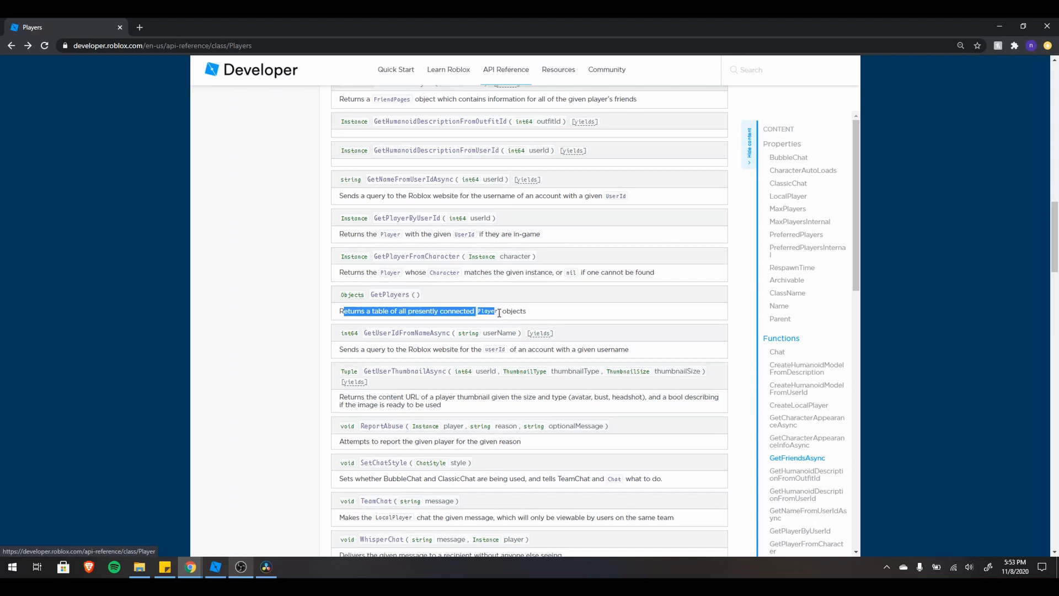
pyautogui.click(540, 315)
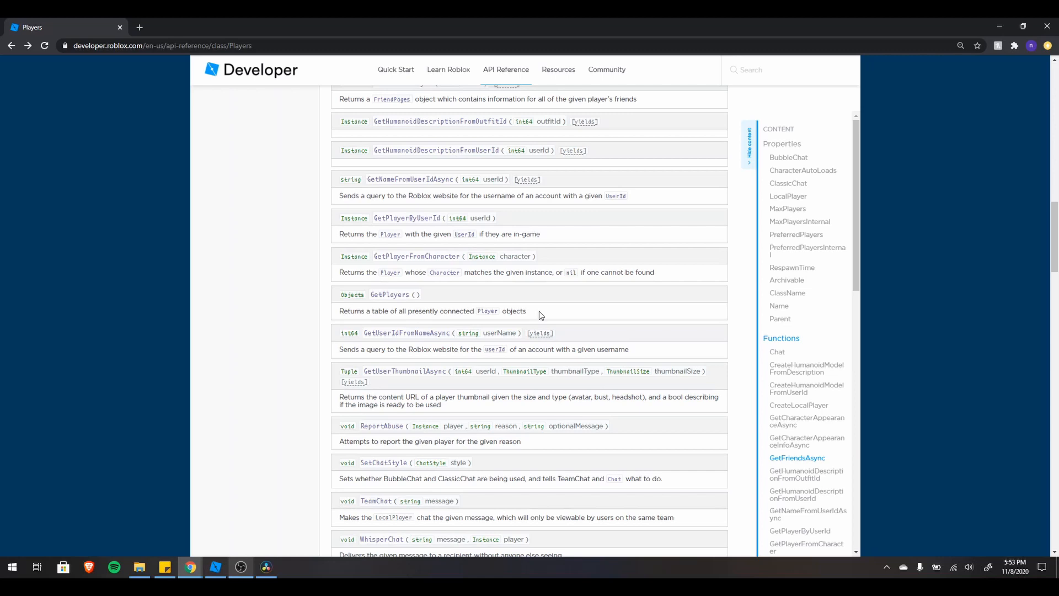
pyautogui.scroll(-3)
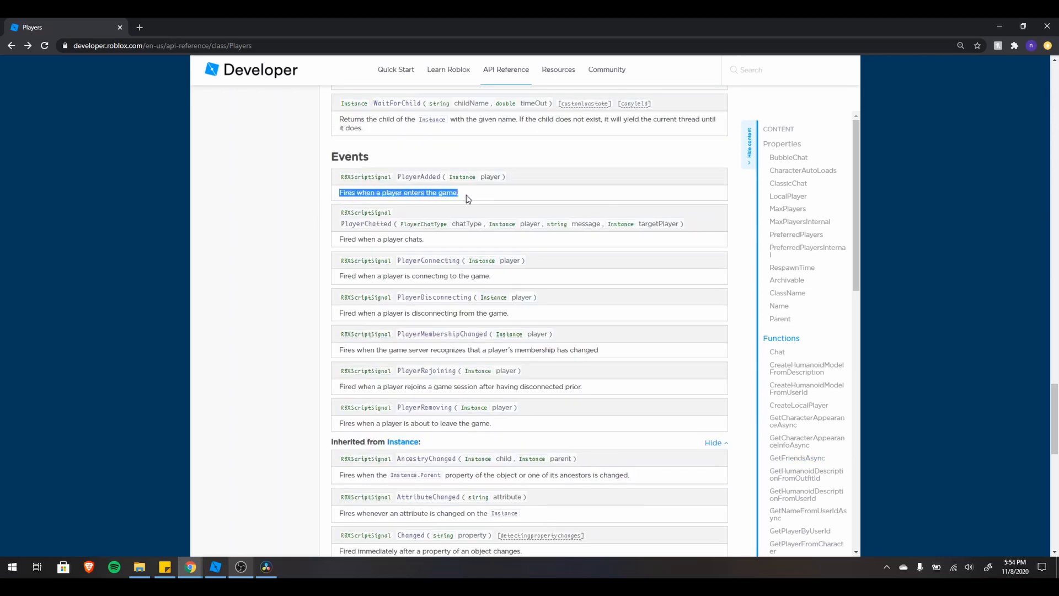
pyautogui.click(468, 198)
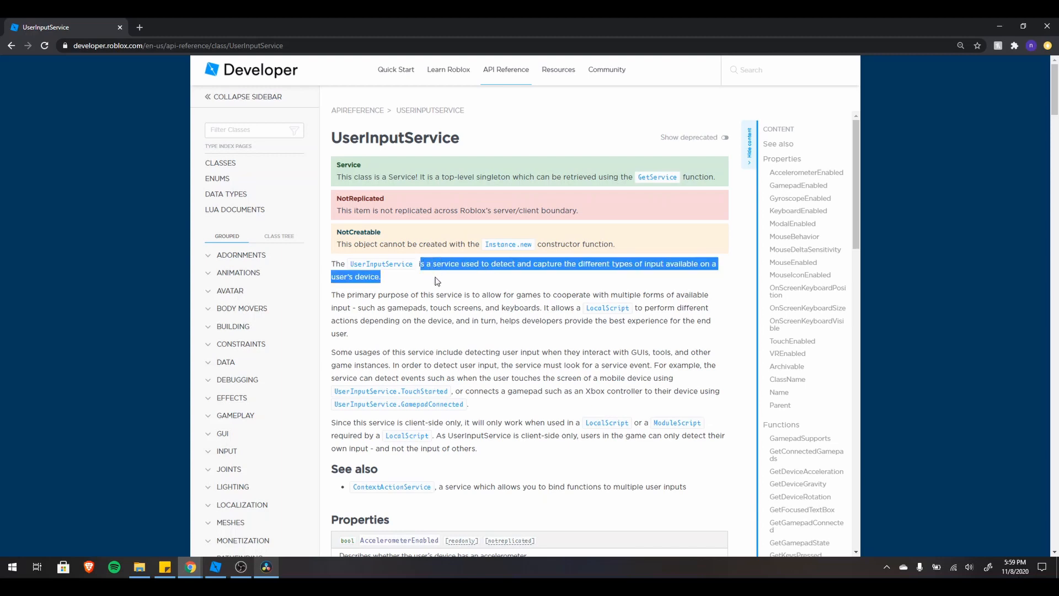
pyautogui.click(446, 295)
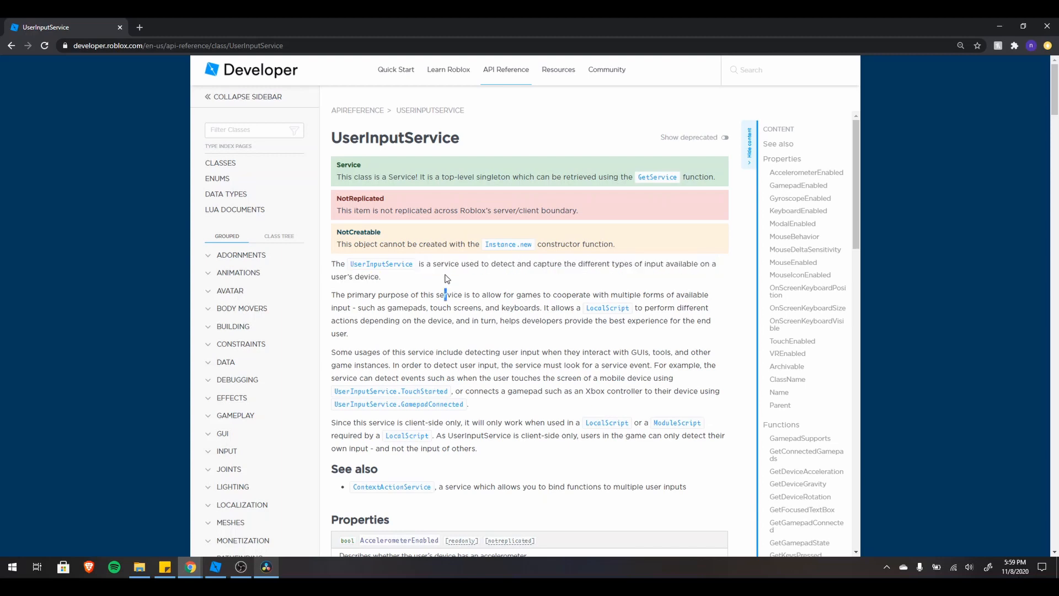
pyautogui.moveTo(451, 266)
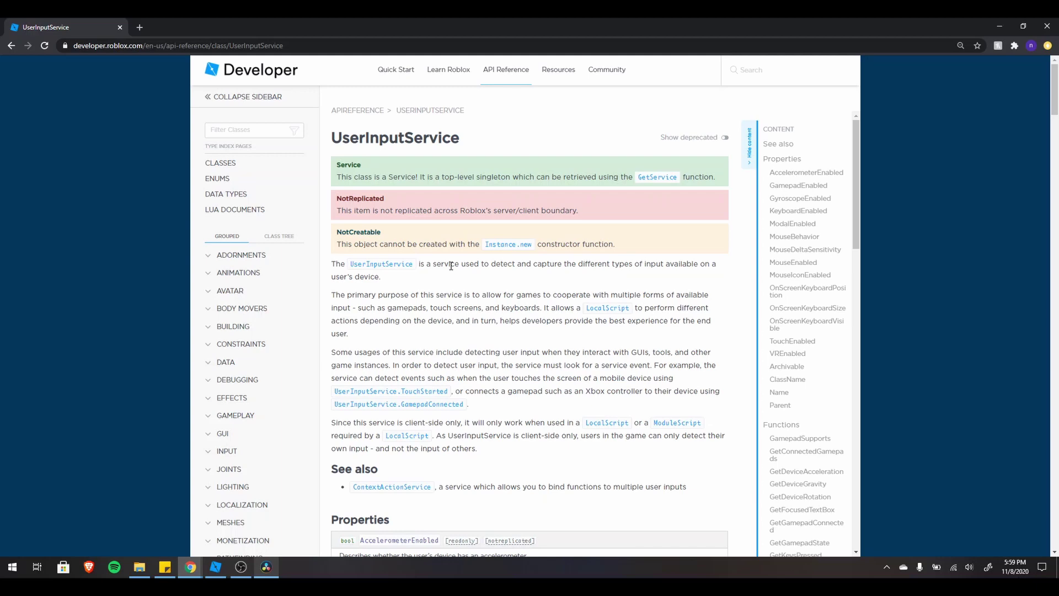
pyautogui.moveTo(679, 290)
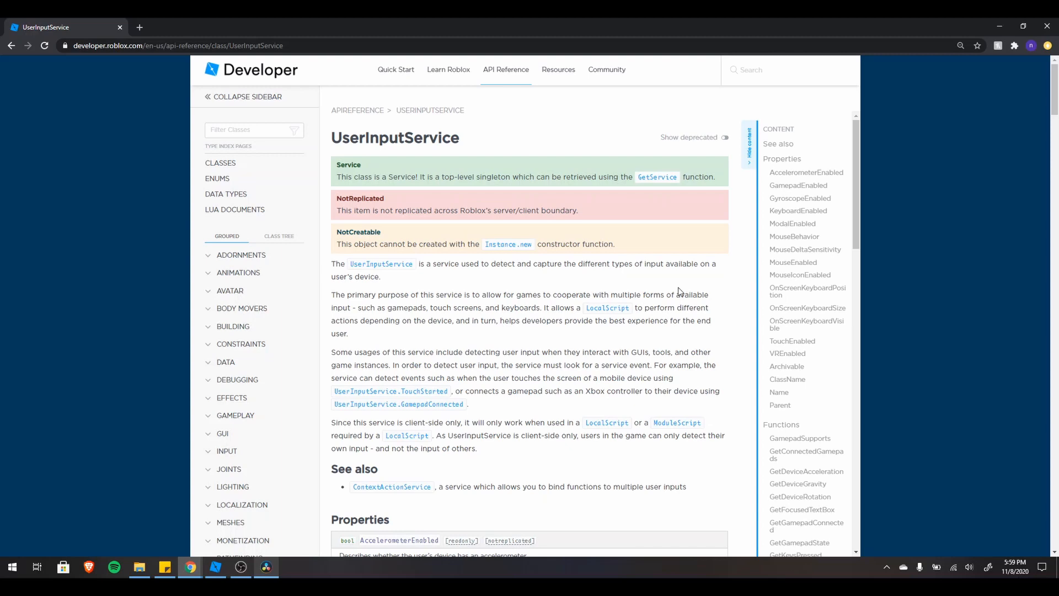
# Step: On the UserInputService page, highlight 'Xbox controller' and the client-side only note
pyautogui.doubleClick(618, 391)
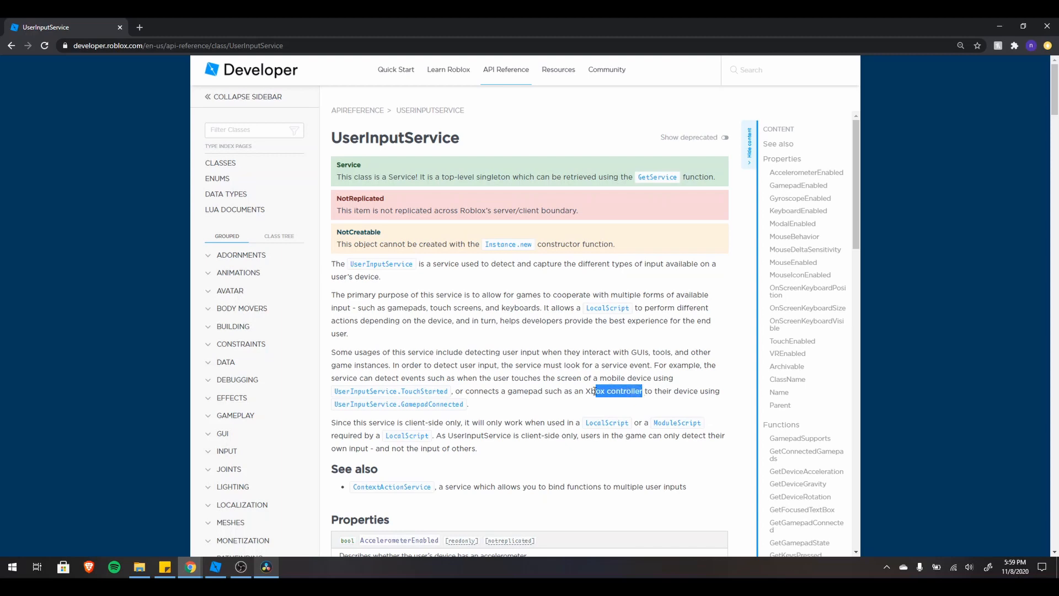
pyautogui.scroll(-3)
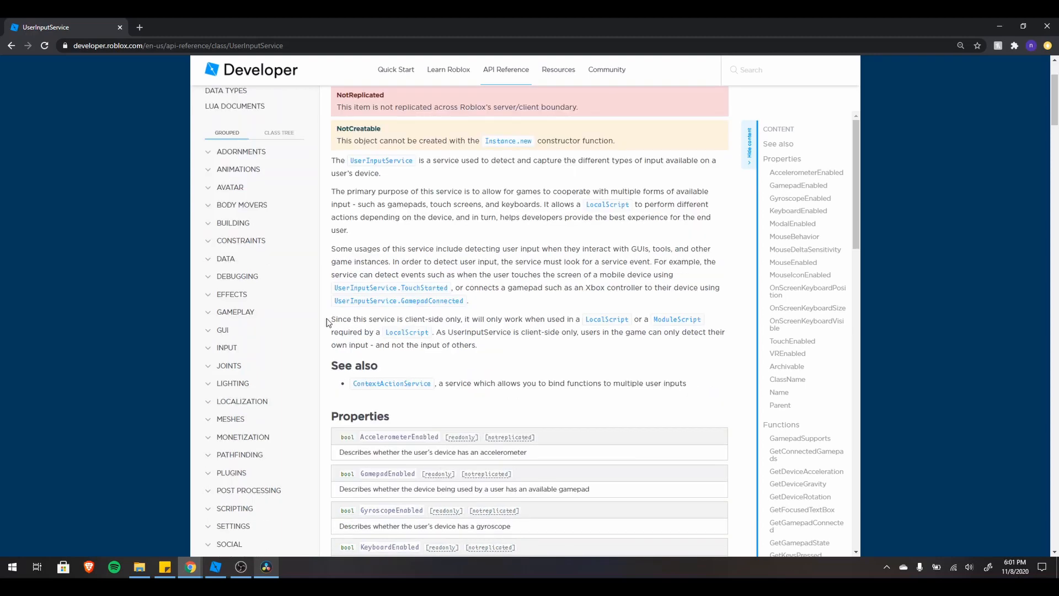
pyautogui.moveTo(331, 318); pyautogui.dragTo(461, 318)
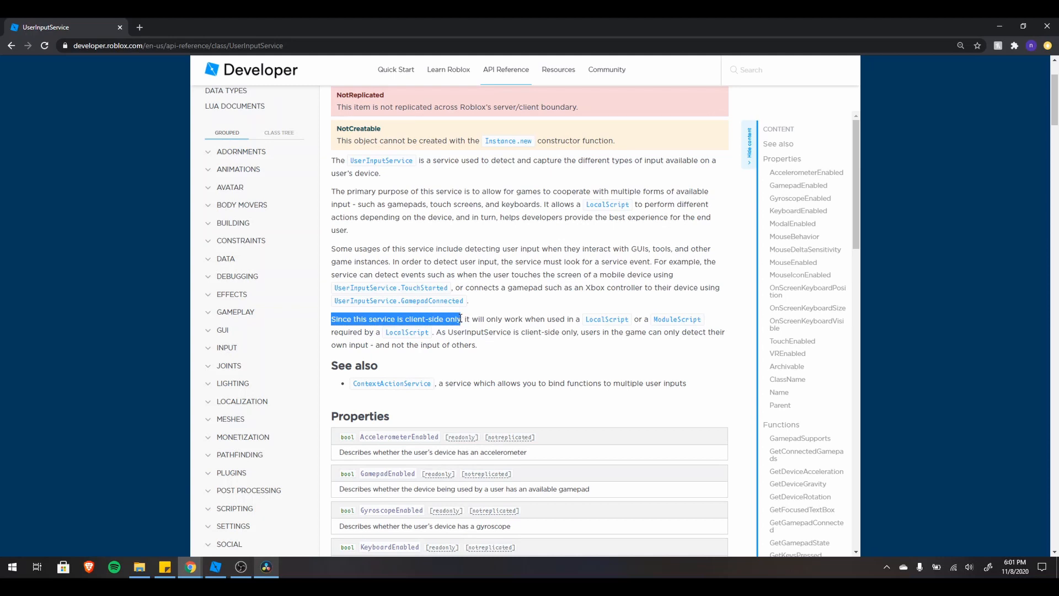
pyautogui.click(510, 343)
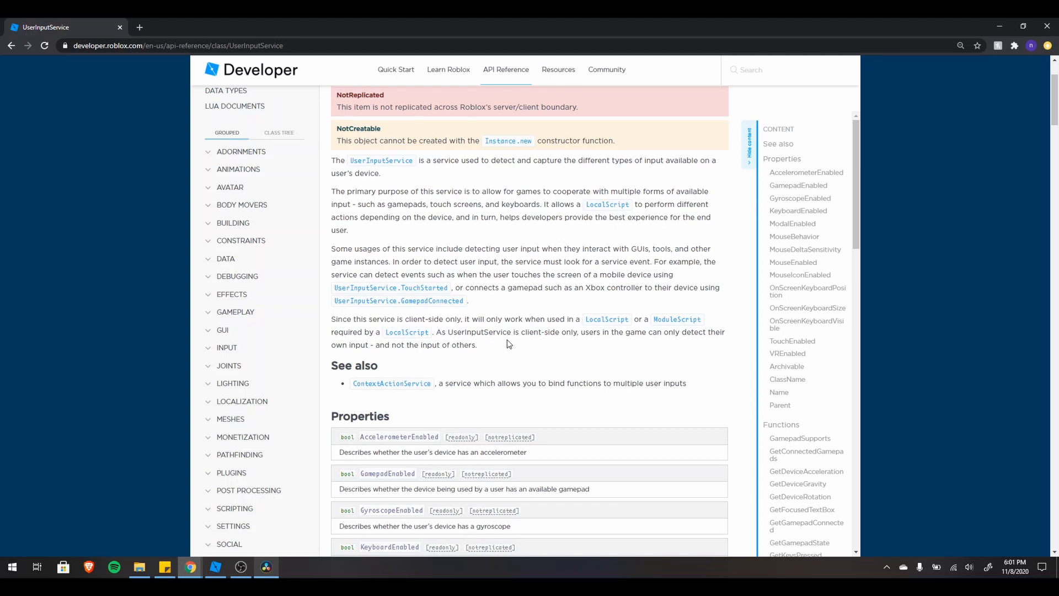
pyautogui.scroll(3)
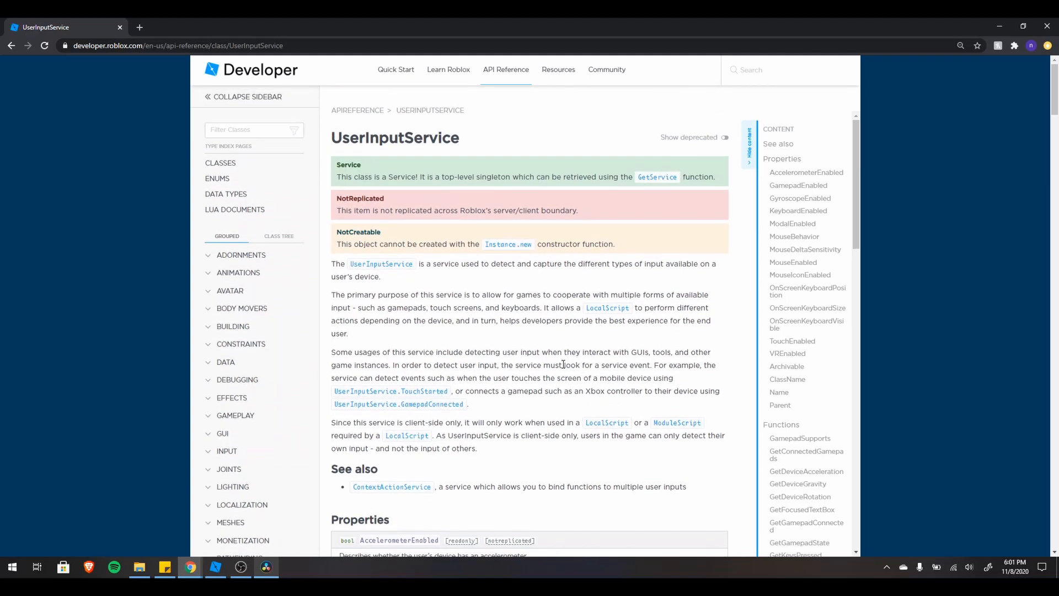
pyautogui.moveTo(478, 306)
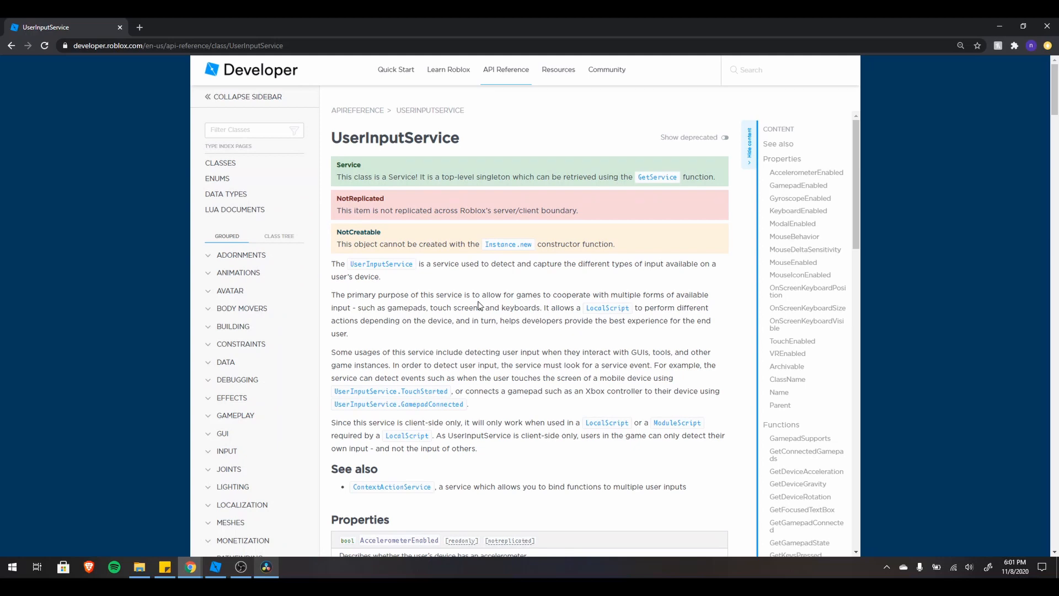
pyautogui.moveTo(502, 347)
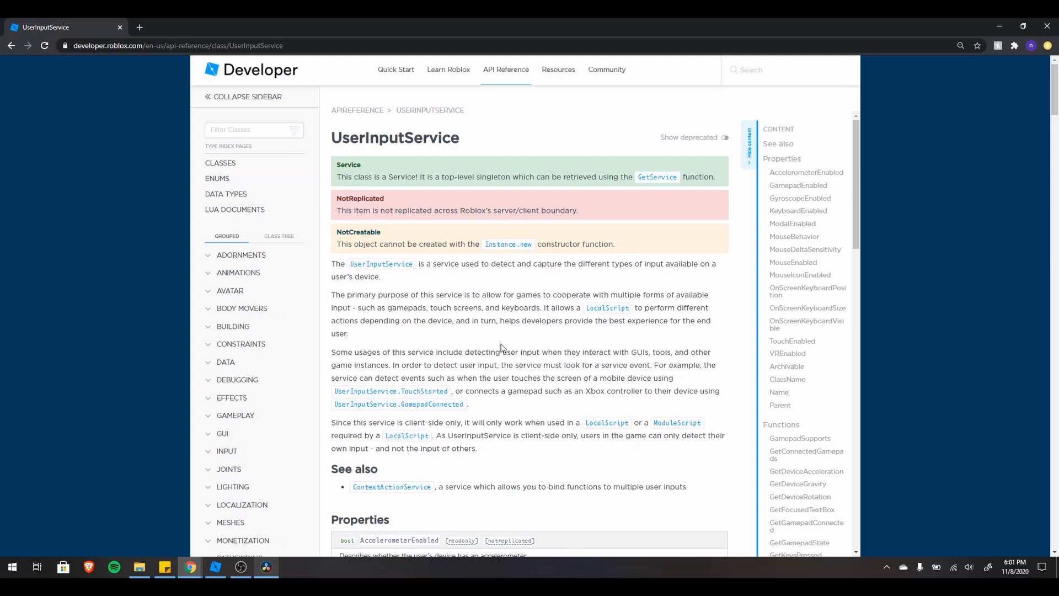
# Step: Highlight InputChanged, the onInputBegan handler and its input parameter, and Mouse's replacements
pyautogui.scroll(-3)
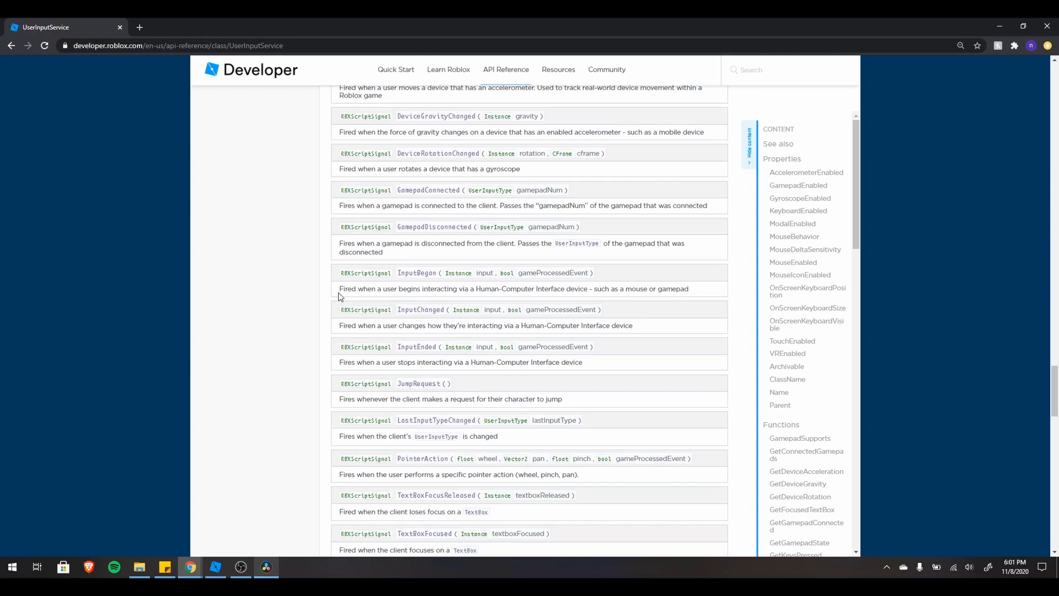
pyautogui.doubleClick(416, 273)
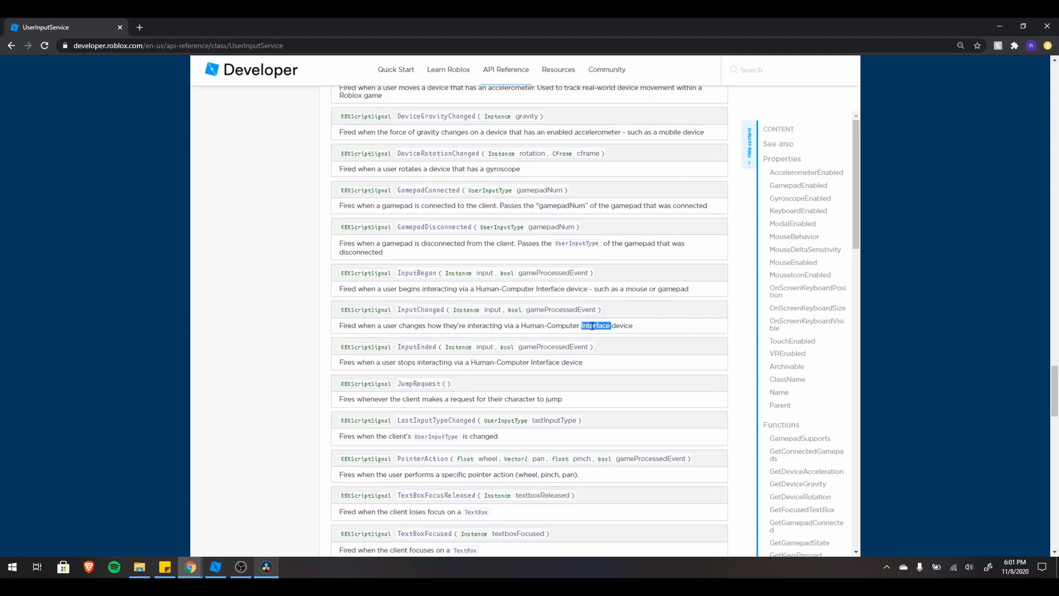
pyautogui.scroll(-3)
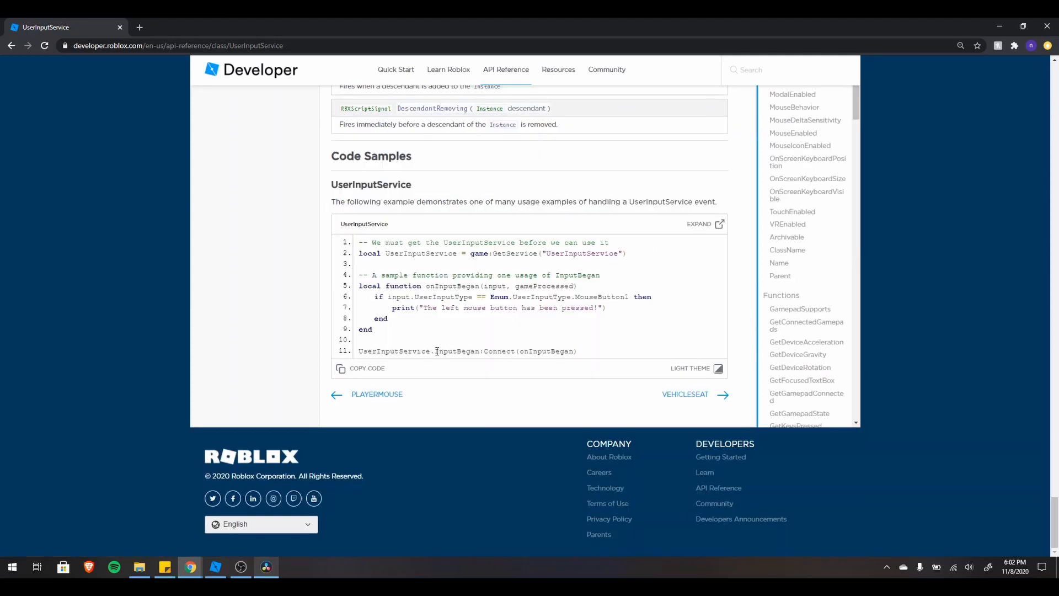
pyautogui.doubleClick(455, 351)
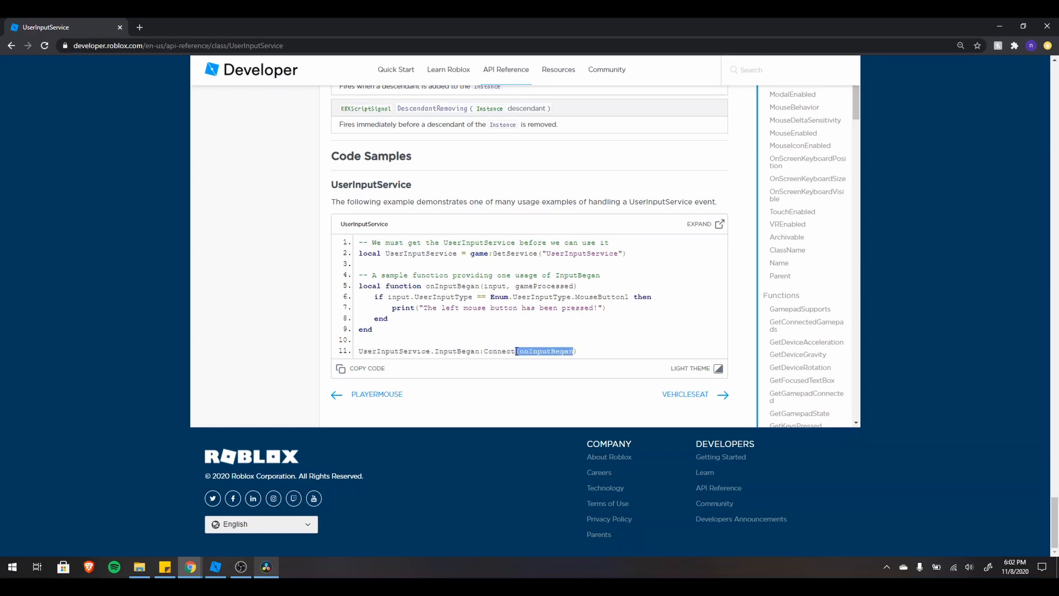
pyautogui.moveTo(574, 297)
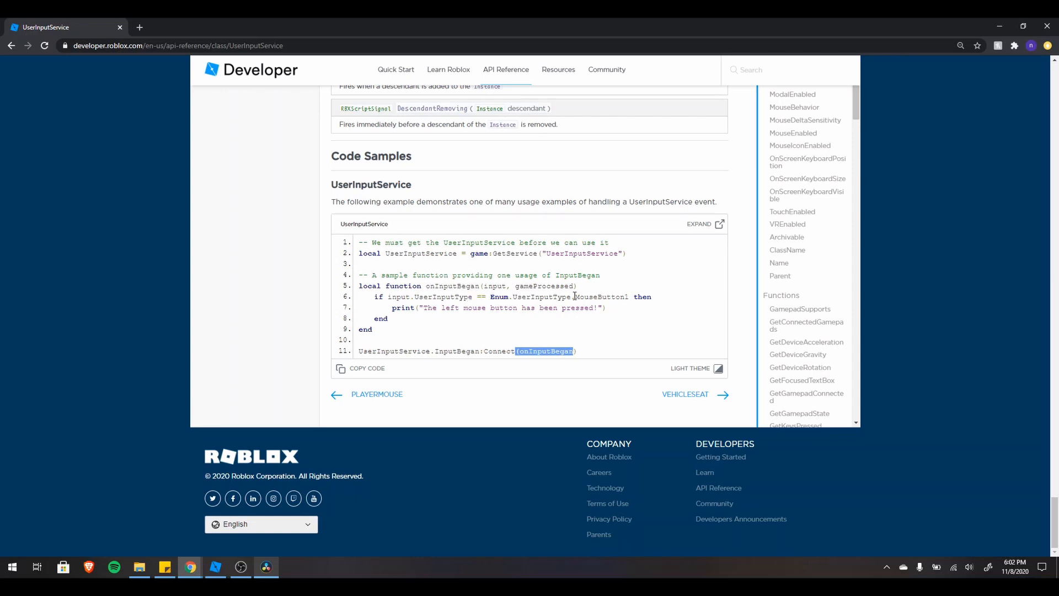
pyautogui.doubleClick(495, 286)
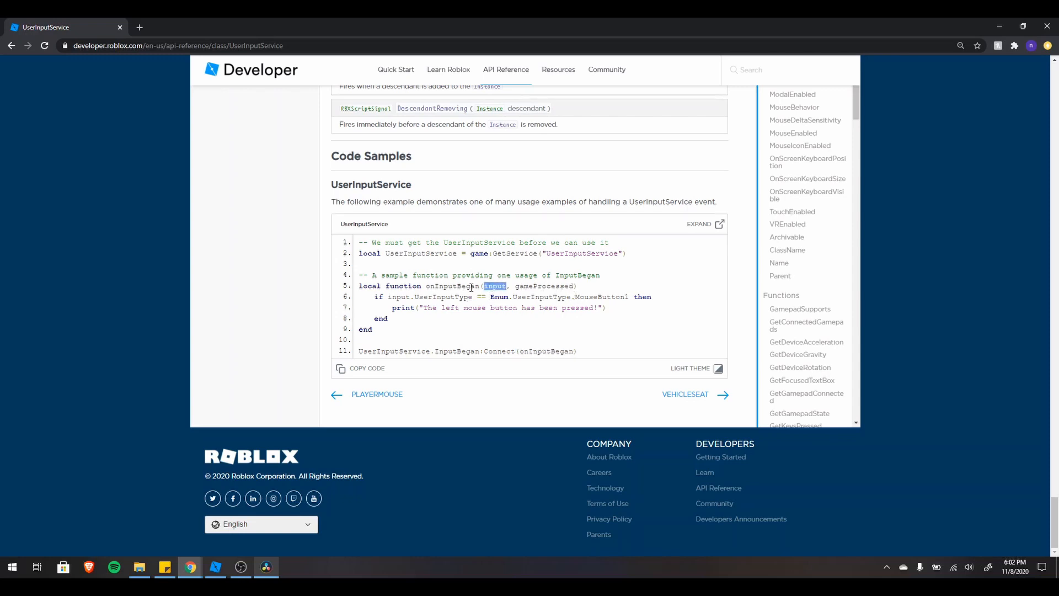
pyautogui.doubleClick(598, 296)
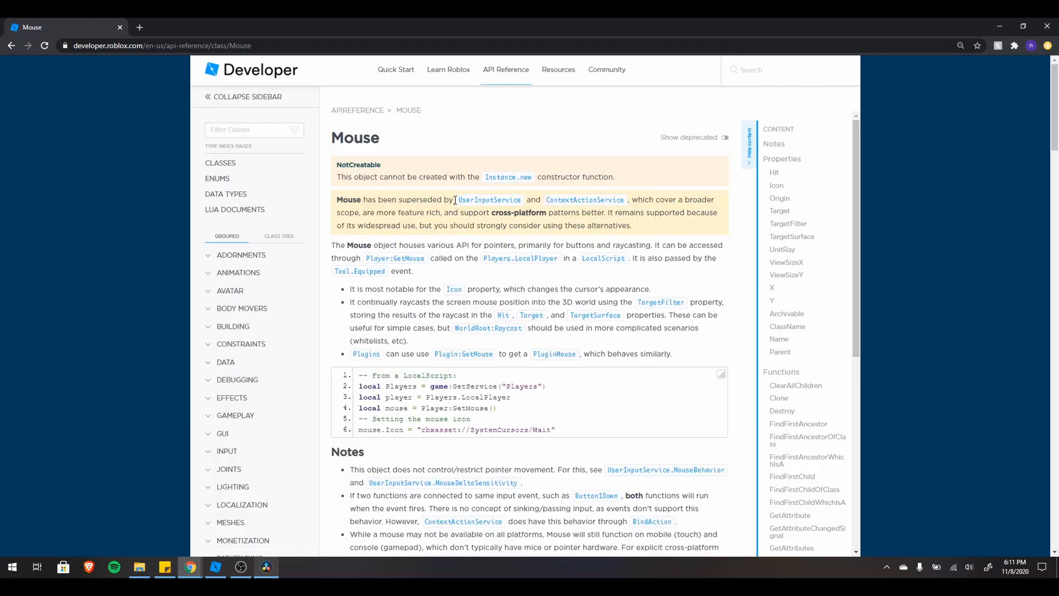
pyautogui.doubleClick(490, 199)
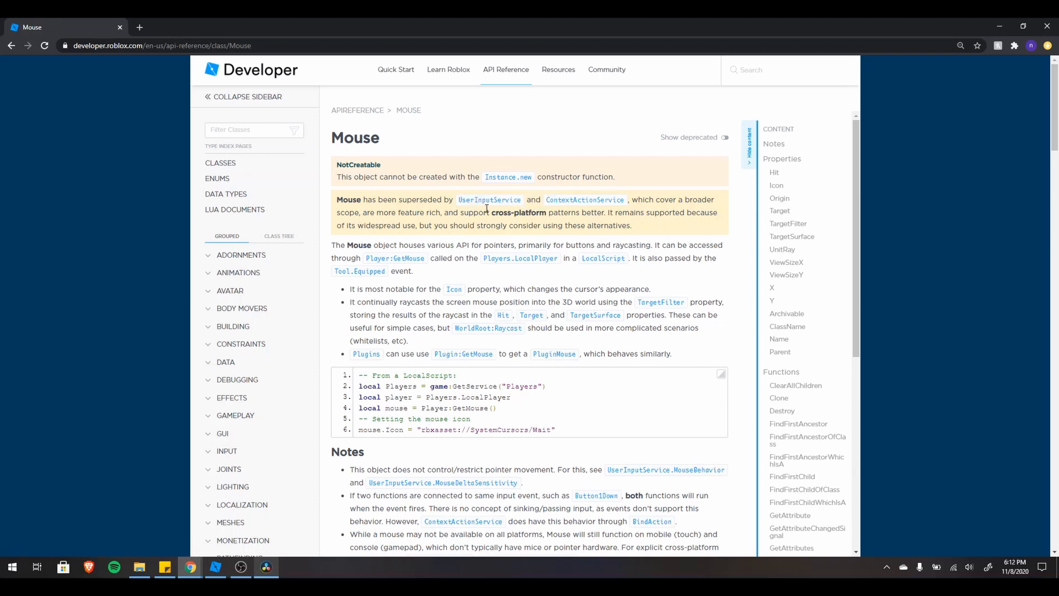
pyautogui.moveTo(457, 199); pyautogui.dragTo(623, 199)
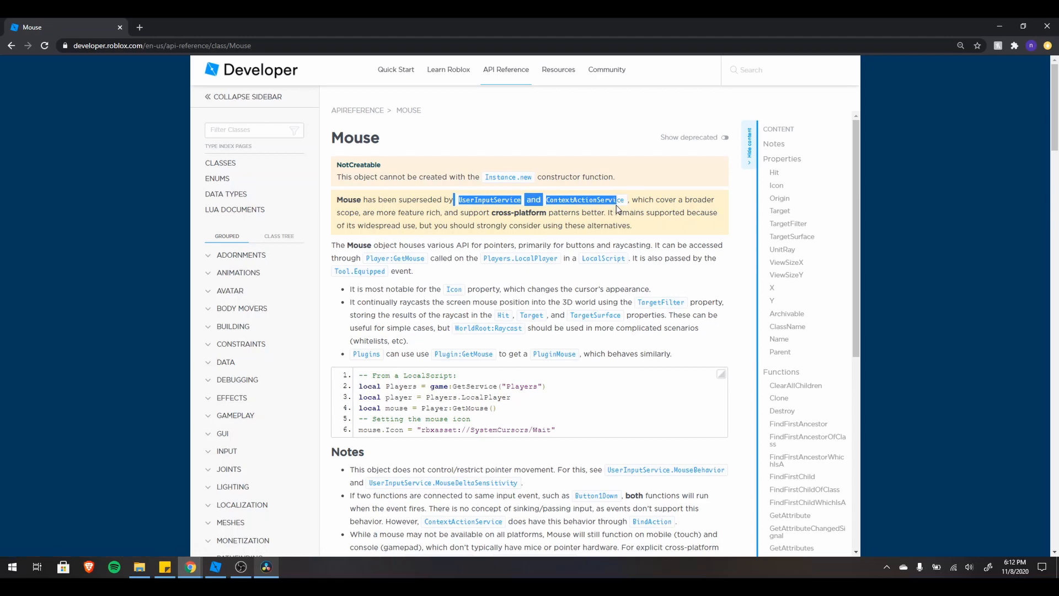
# Step: Open ContextActionService, highlight its binding-input-to-actions phrase, and scroll to Tool Reload
pyautogui.click(581, 199)
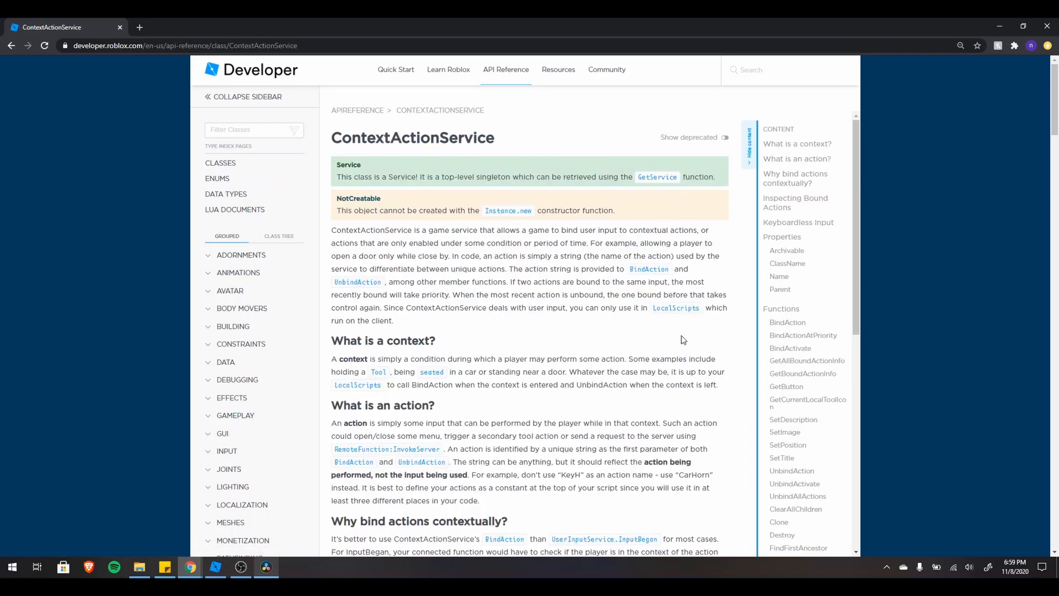
pyautogui.moveTo(564, 242)
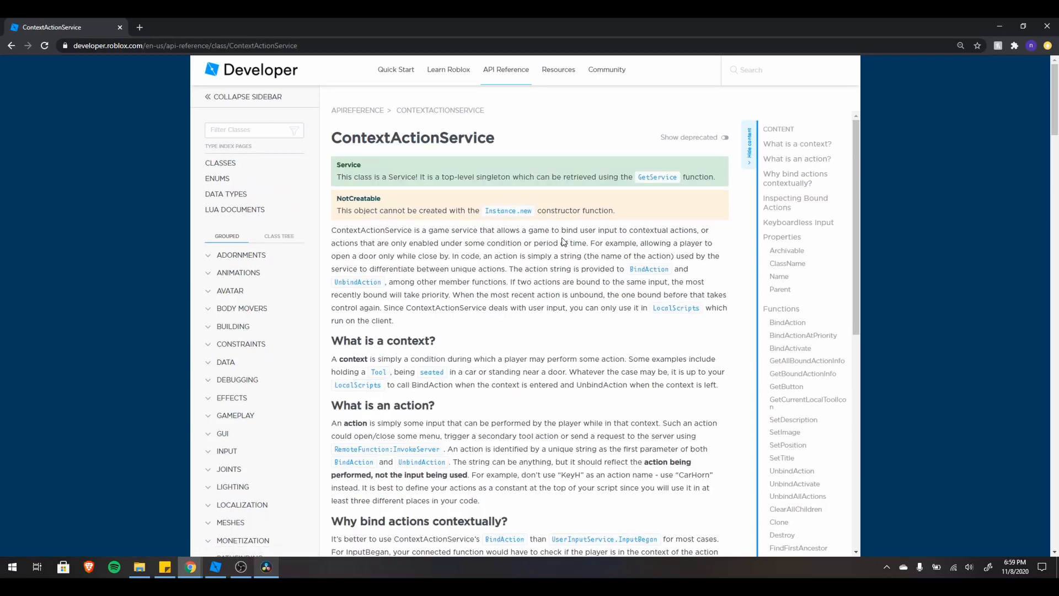
pyautogui.moveTo(560, 229); pyautogui.dragTo(683, 230)
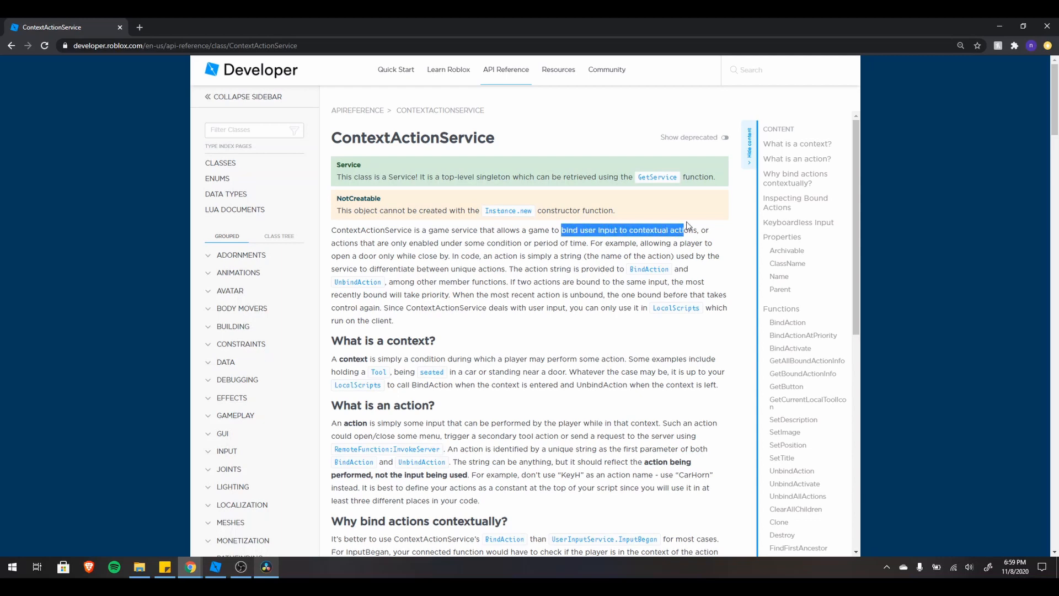
pyautogui.click(617, 238)
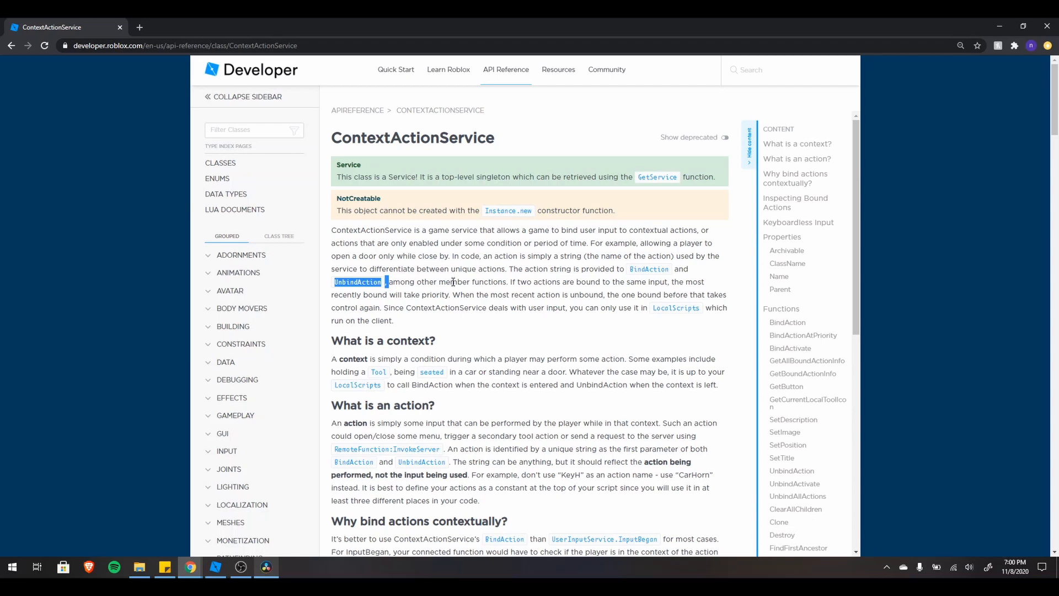
pyautogui.scroll(-3)
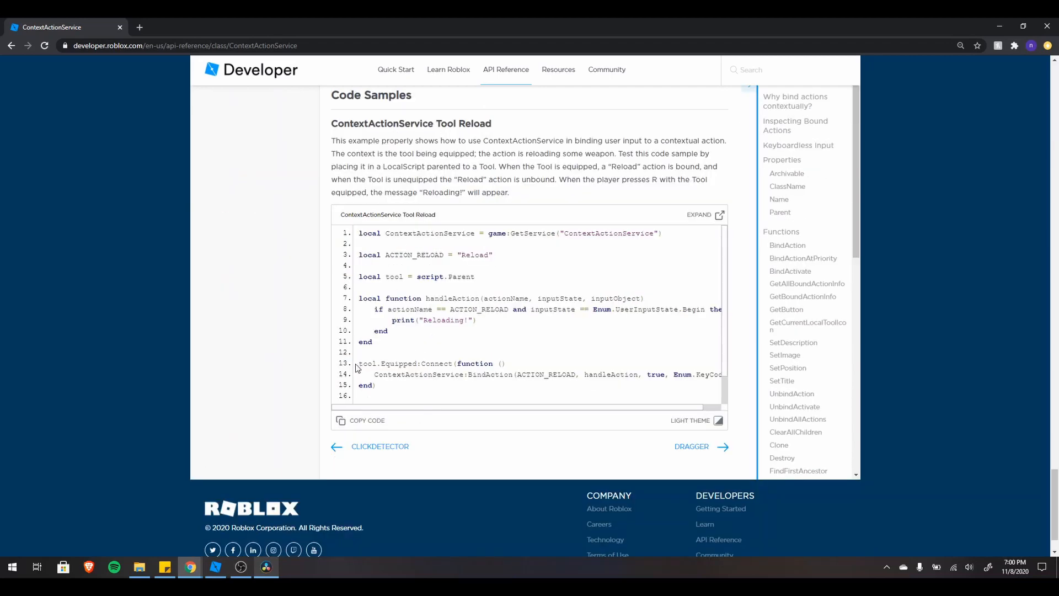
pyautogui.doubleClick(388, 363)
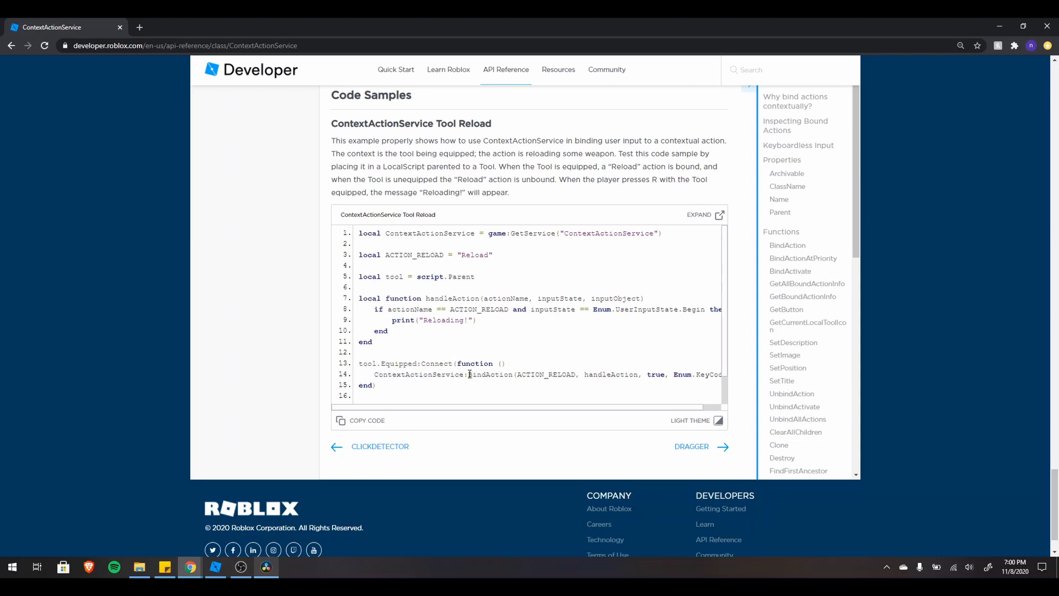
pyautogui.doubleClick(490, 374)
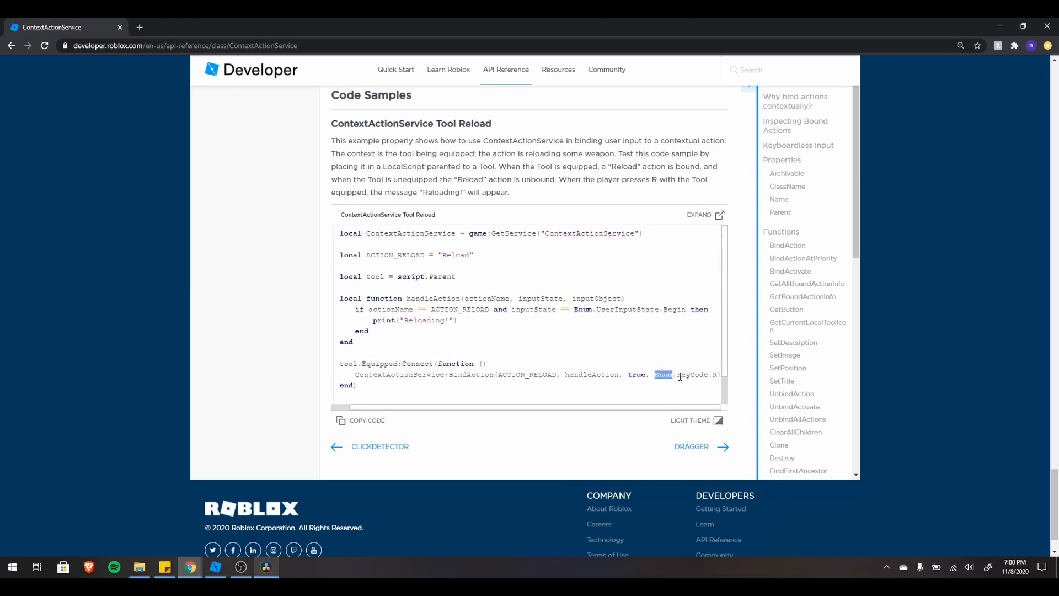
pyautogui.moveTo(672, 374); pyautogui.dragTo(719, 374)
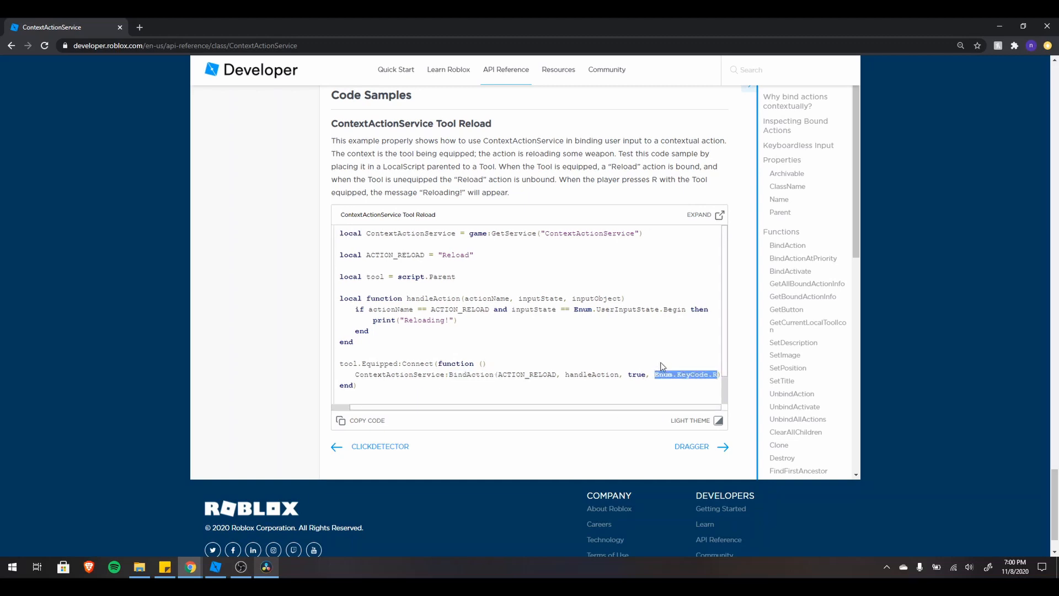
pyautogui.click(564, 374)
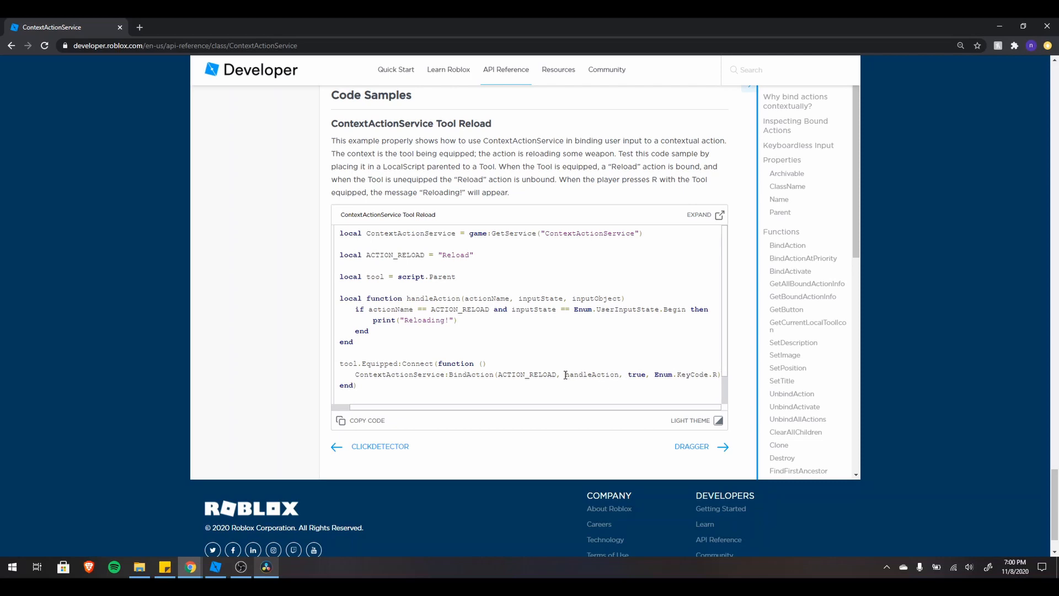
pyautogui.doubleClick(592, 375)
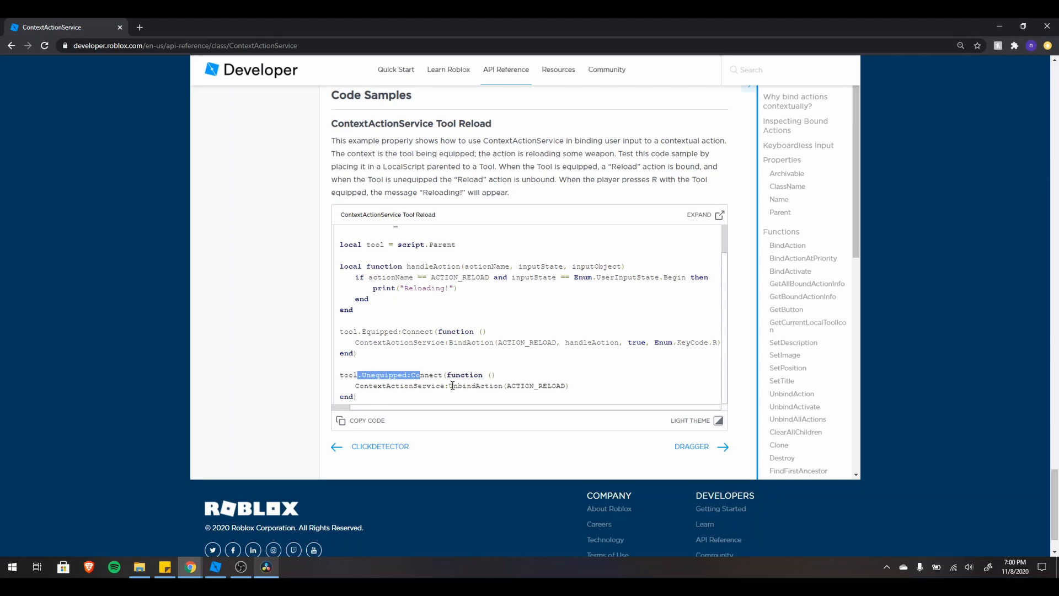
pyautogui.click(570, 387)
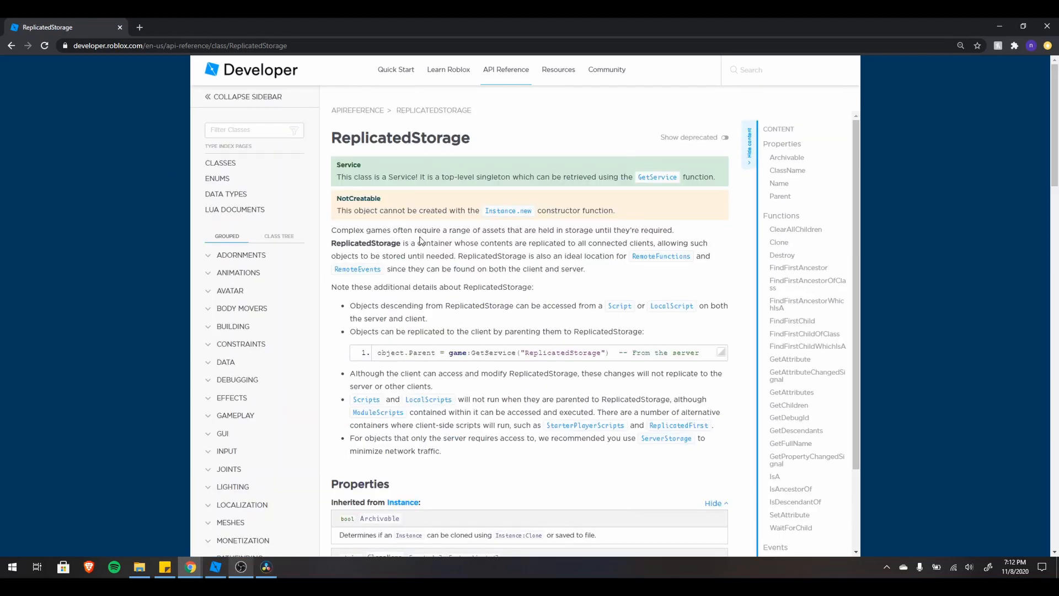
pyautogui.moveTo(421, 243); pyautogui.dragTo(611, 243)
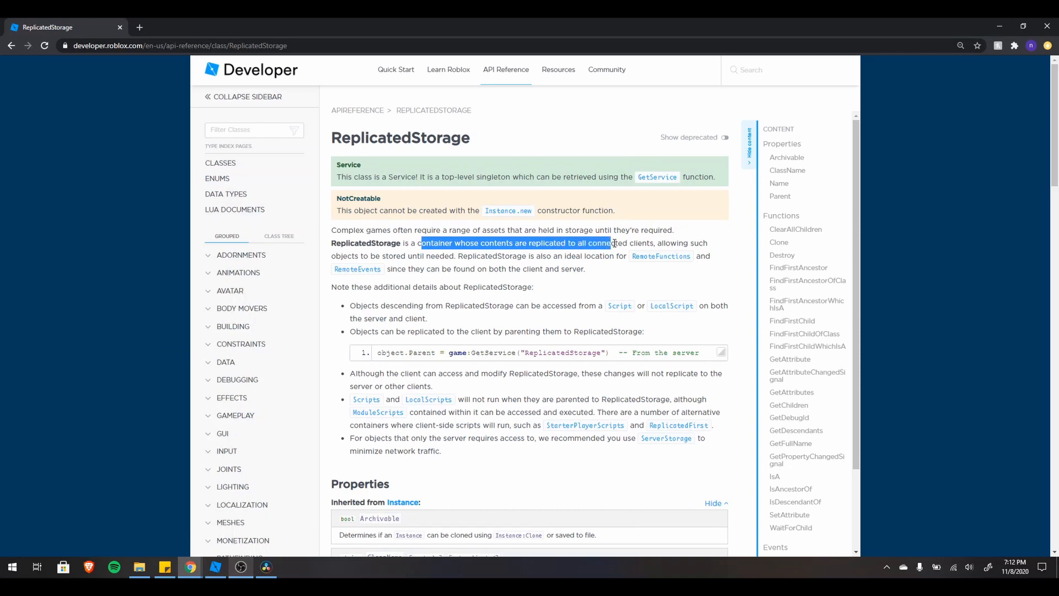
pyautogui.click(478, 252)
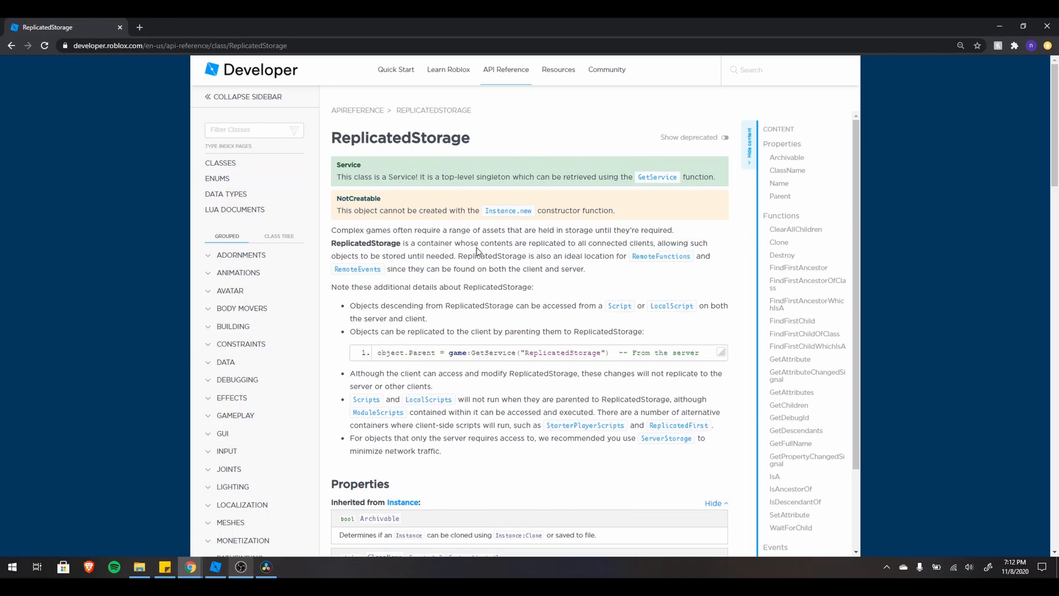
pyautogui.moveTo(569, 268)
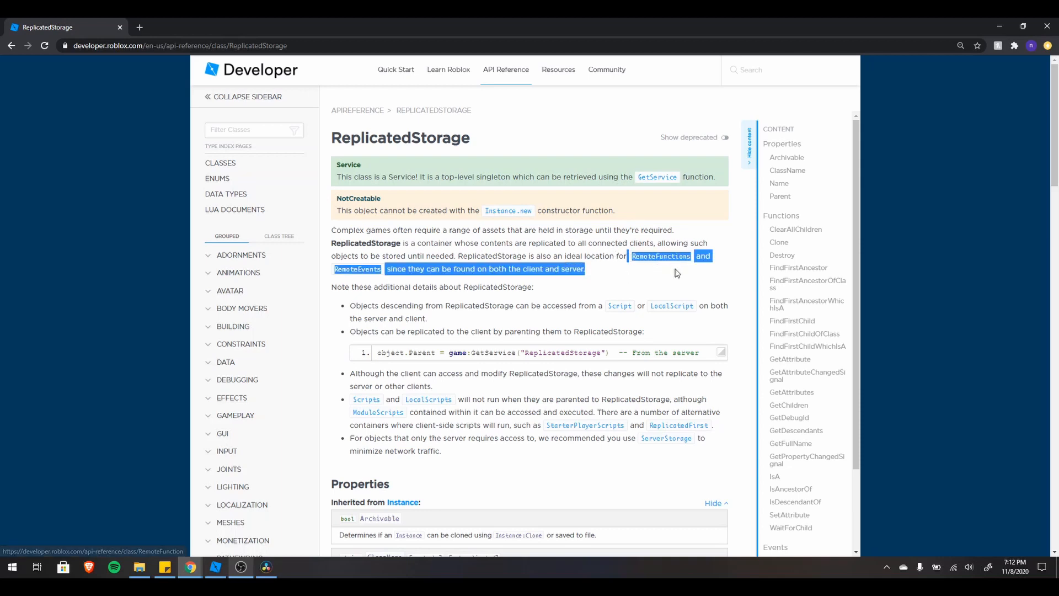
pyautogui.click(587, 270)
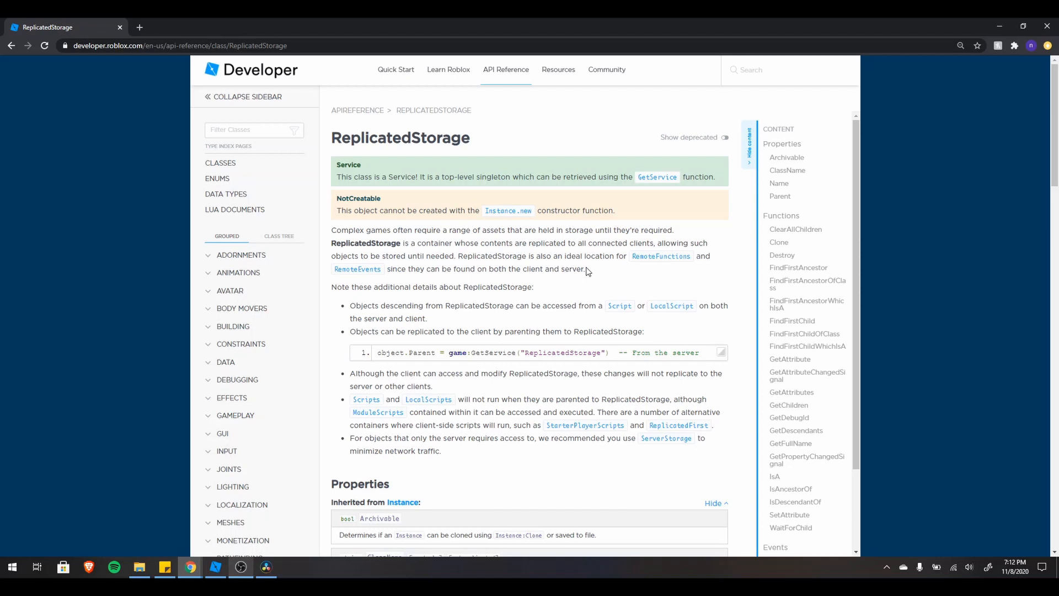
pyautogui.moveTo(354, 398); pyautogui.dragTo(422, 399)
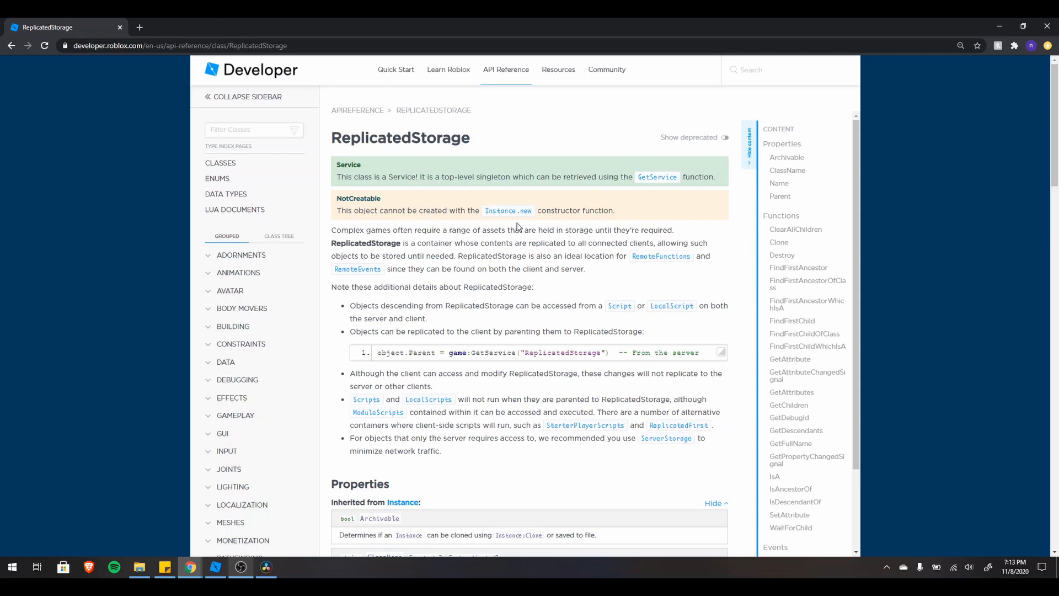
pyautogui.moveTo(490, 227)
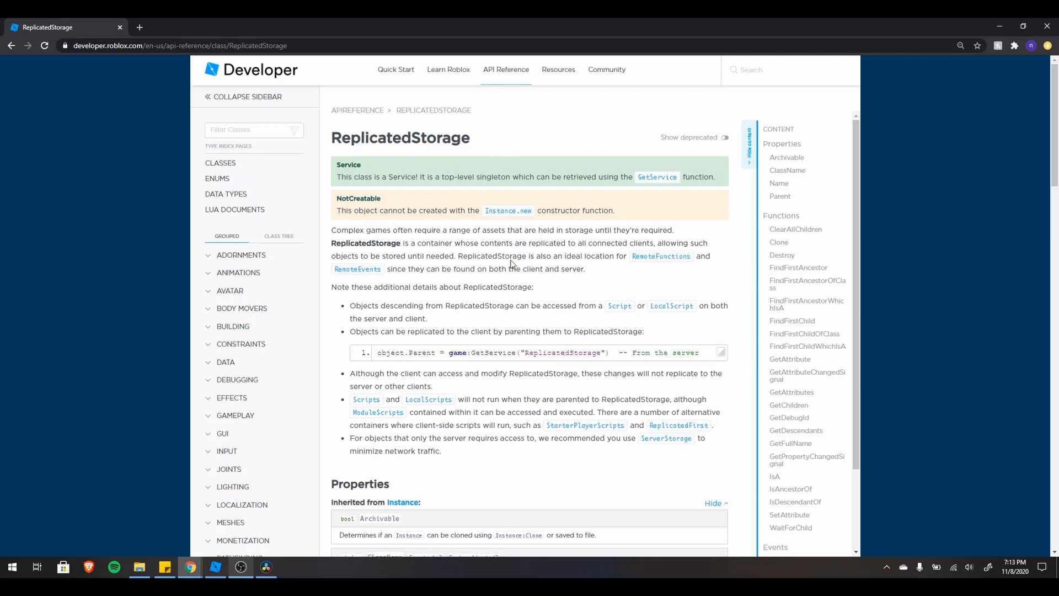
pyautogui.moveTo(587, 256)
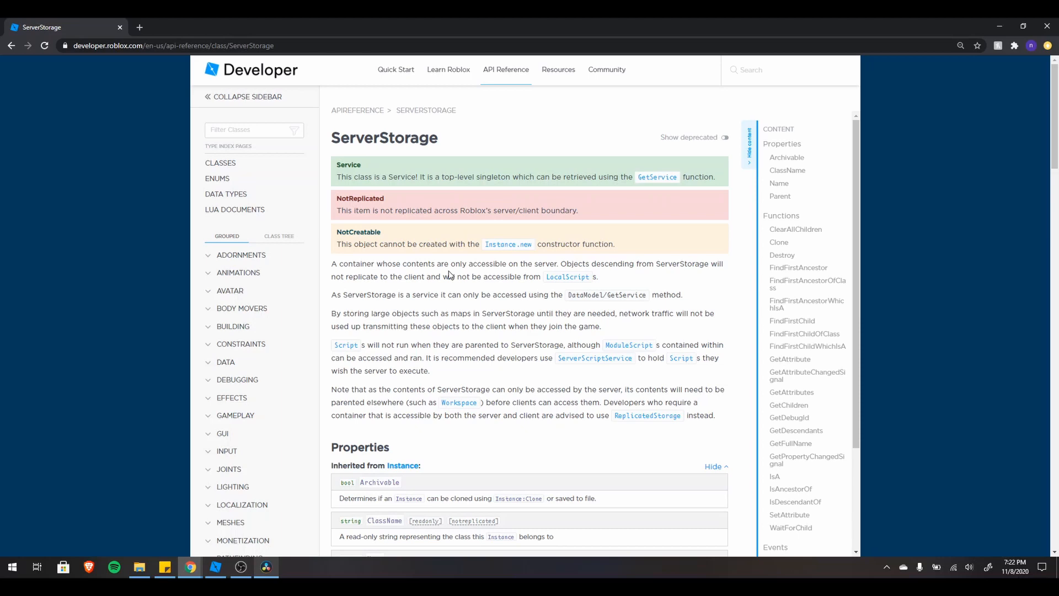
pyautogui.moveTo(371, 264); pyautogui.dragTo(592, 277)
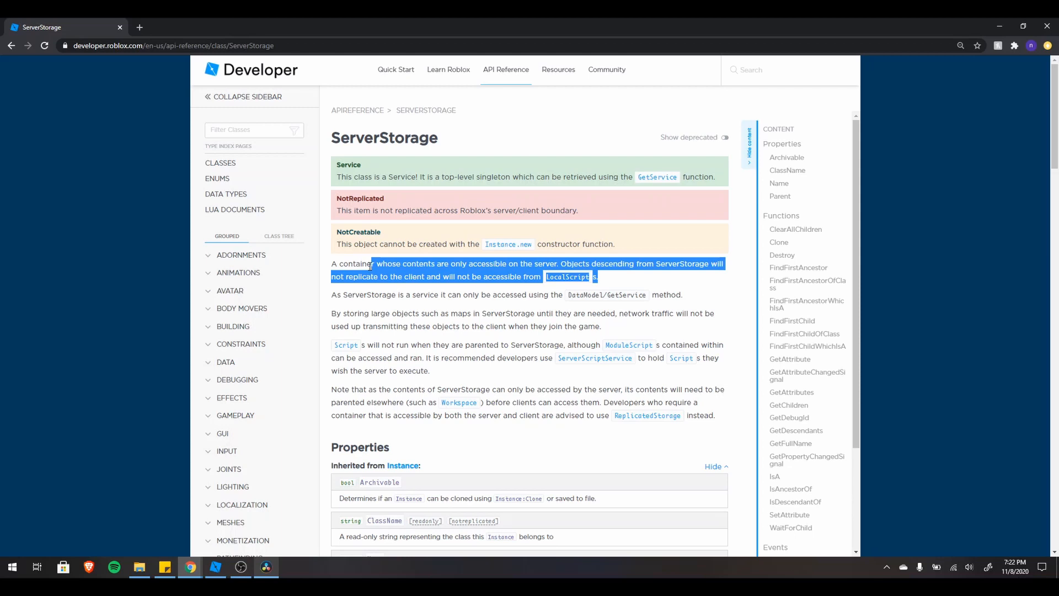
pyautogui.click(441, 322)
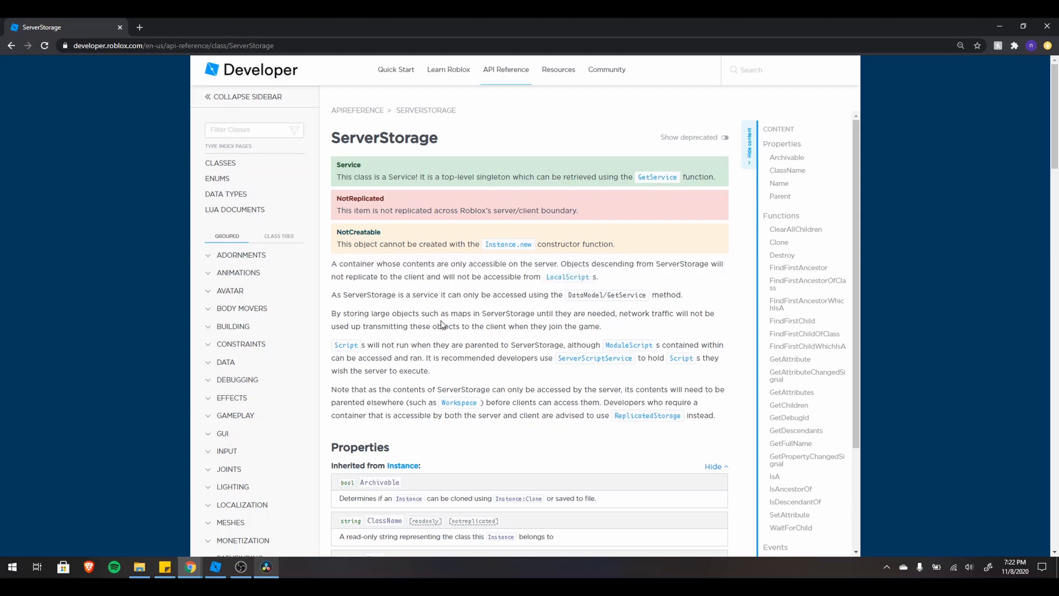
pyautogui.moveTo(328, 315)
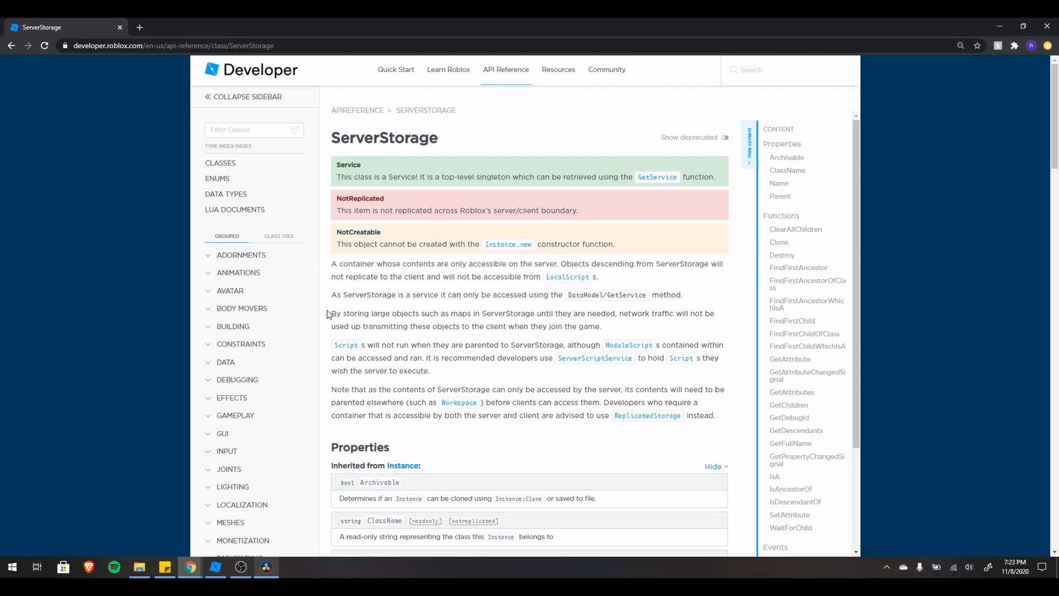
pyautogui.moveTo(331, 313); pyautogui.dragTo(601, 326)
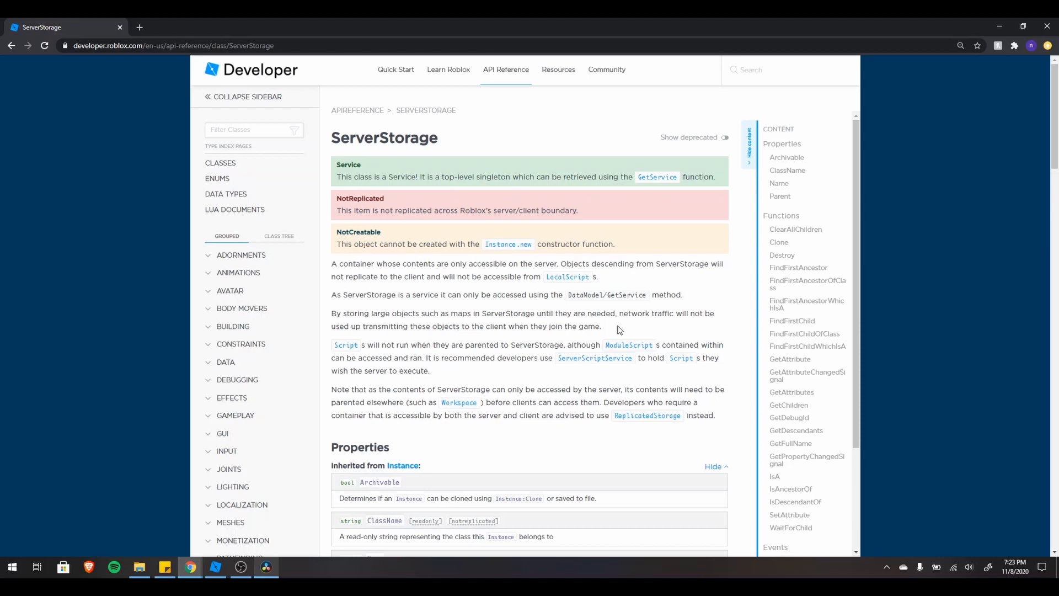
pyautogui.moveTo(610, 323)
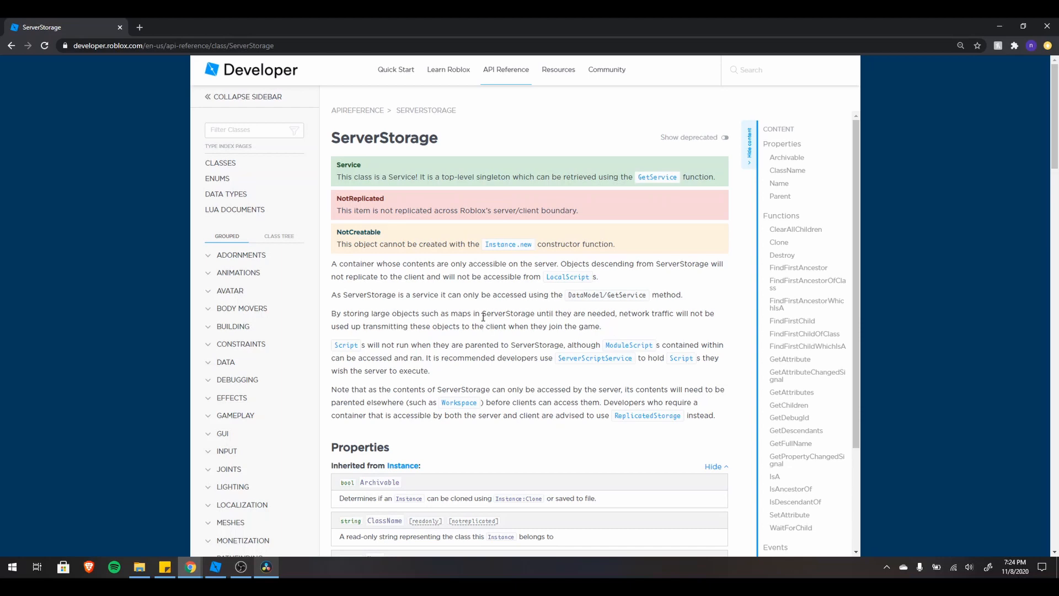
pyautogui.doubleClick(507, 313)
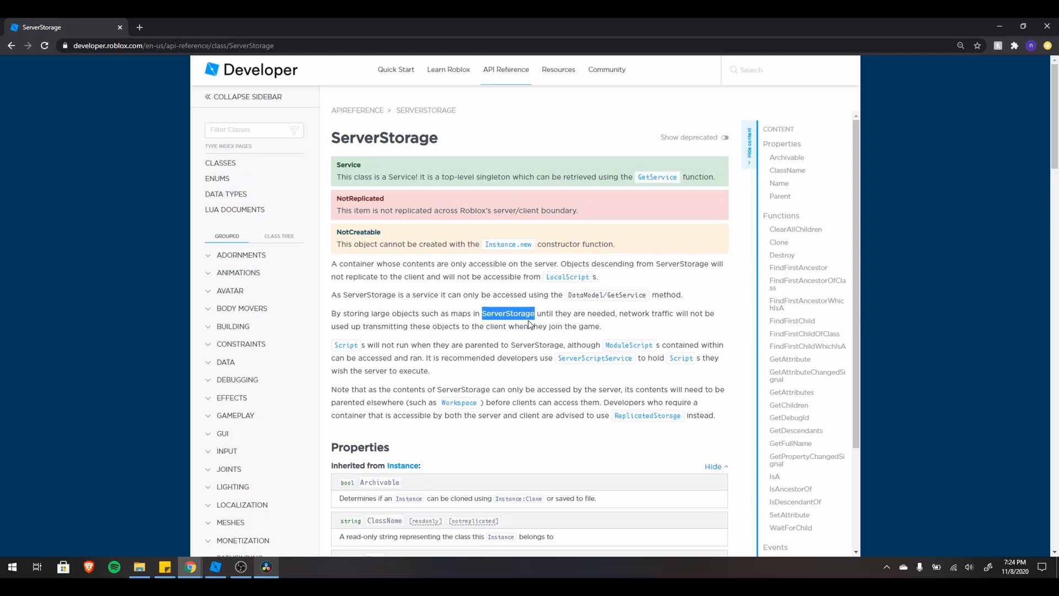
pyautogui.moveTo(511, 322)
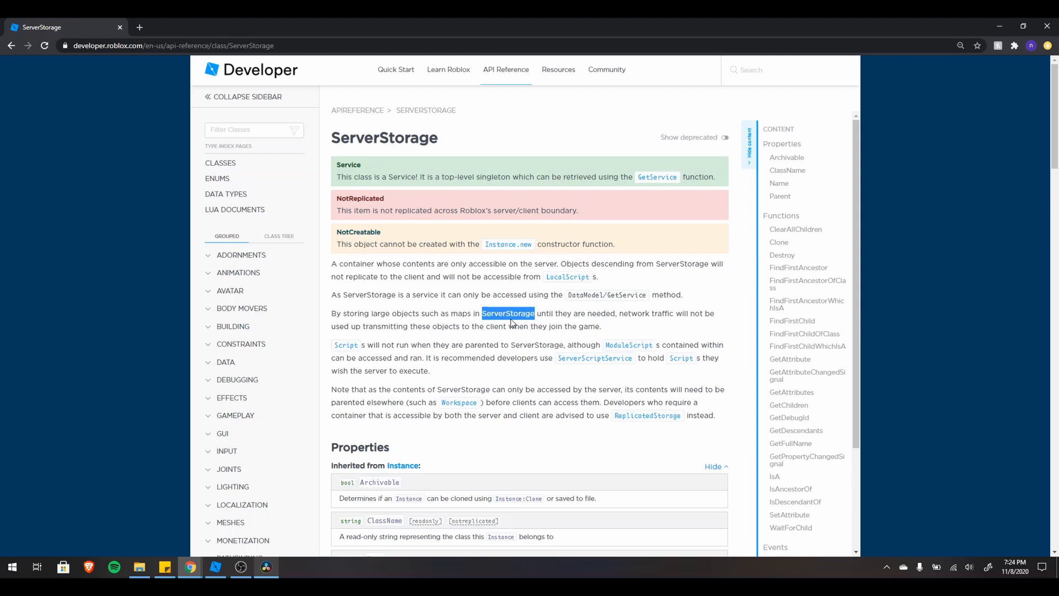
pyautogui.moveTo(493, 327)
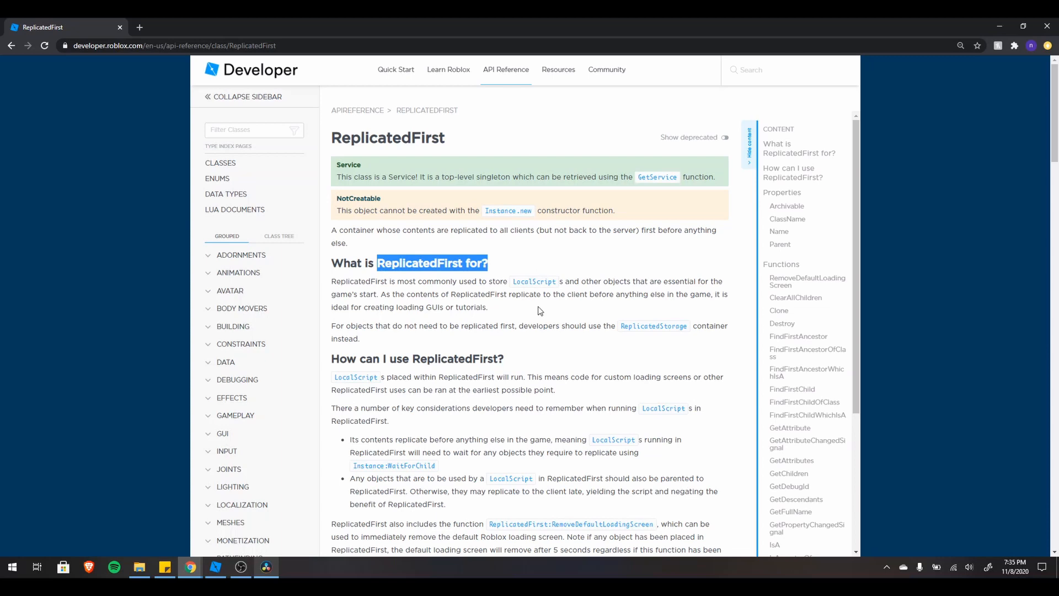
# Step: Highlight the sentence about LocalScripts in ReplicatedFirst, then scroll to Custom Loading Screen
pyautogui.click(332, 383)
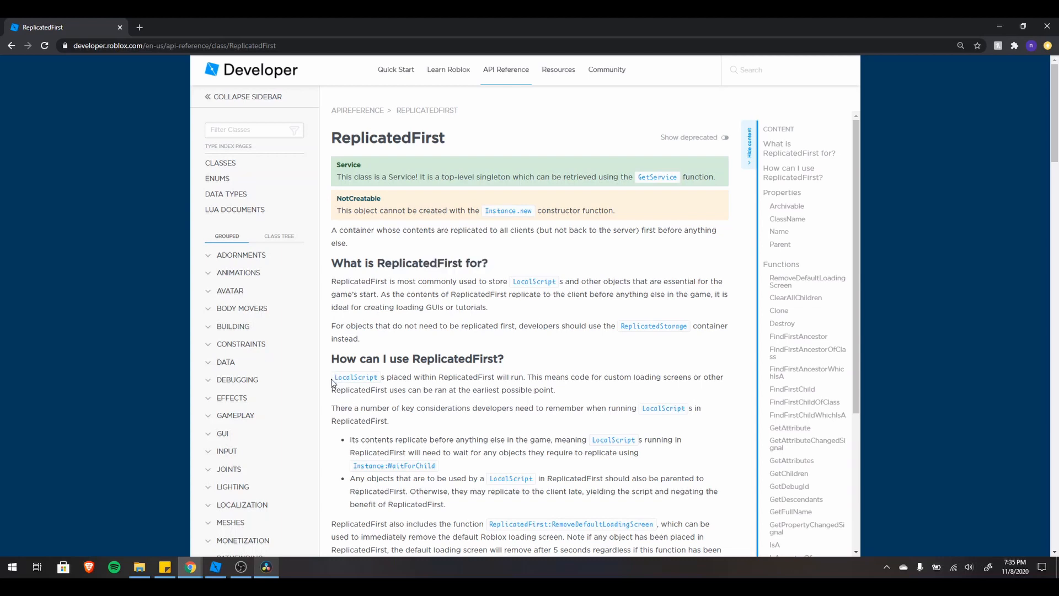
pyautogui.moveTo(331, 376); pyautogui.dragTo(550, 377)
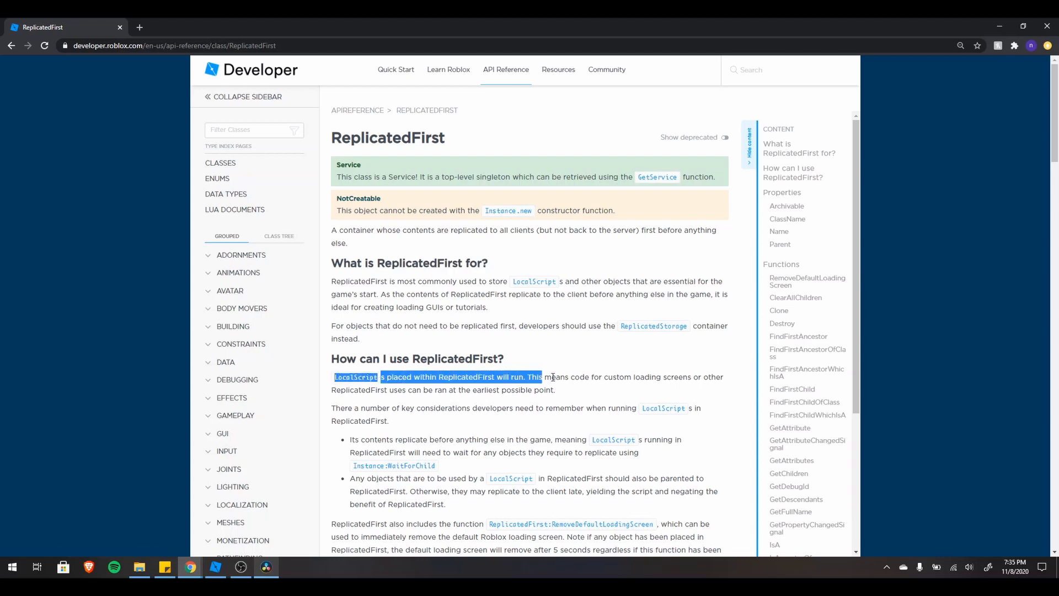
pyautogui.click(559, 397)
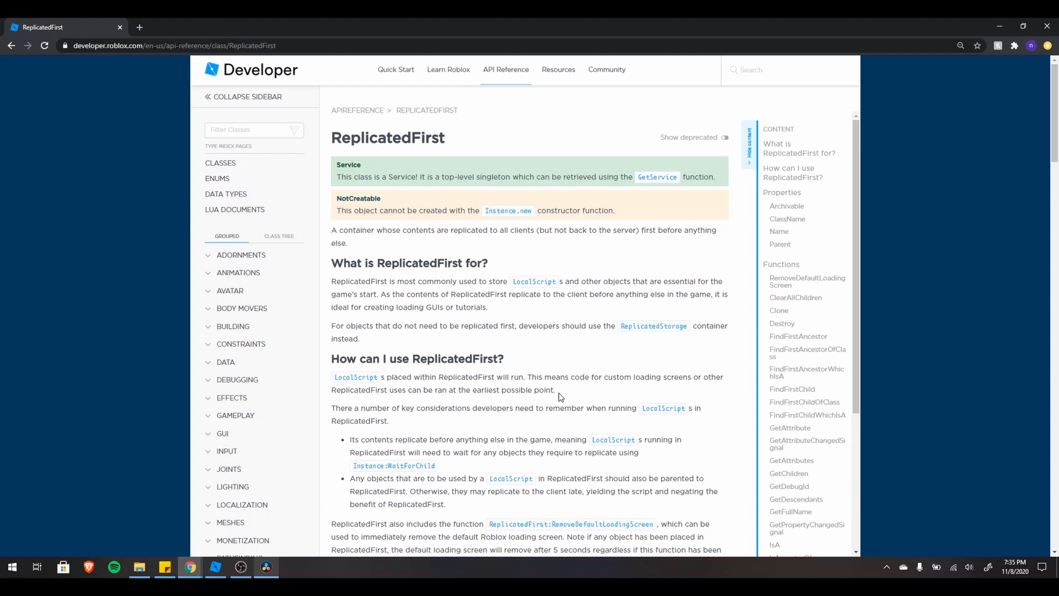
pyautogui.moveTo(577, 399)
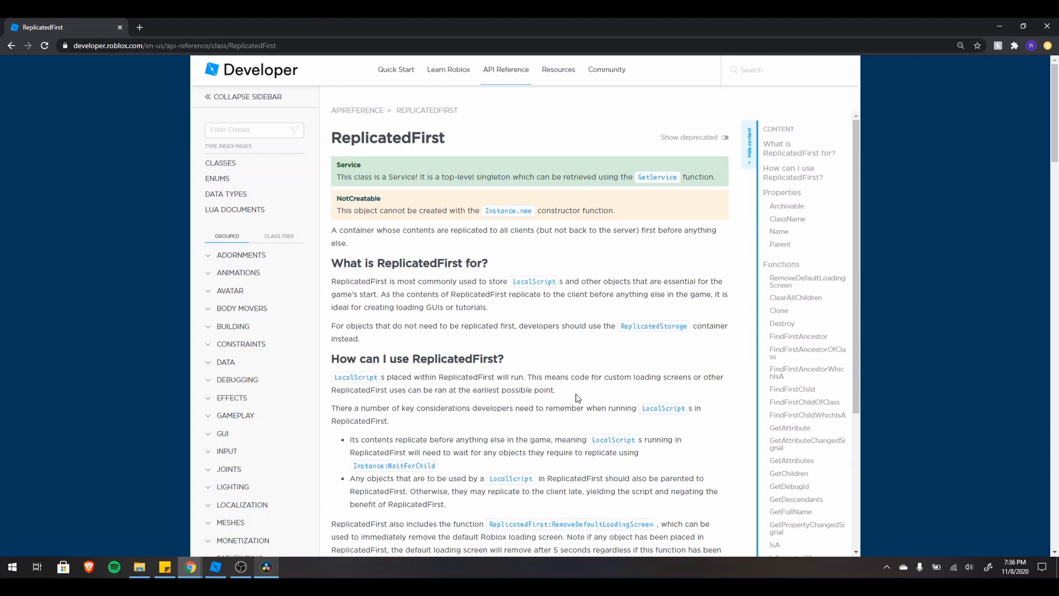
pyautogui.scroll(-3)
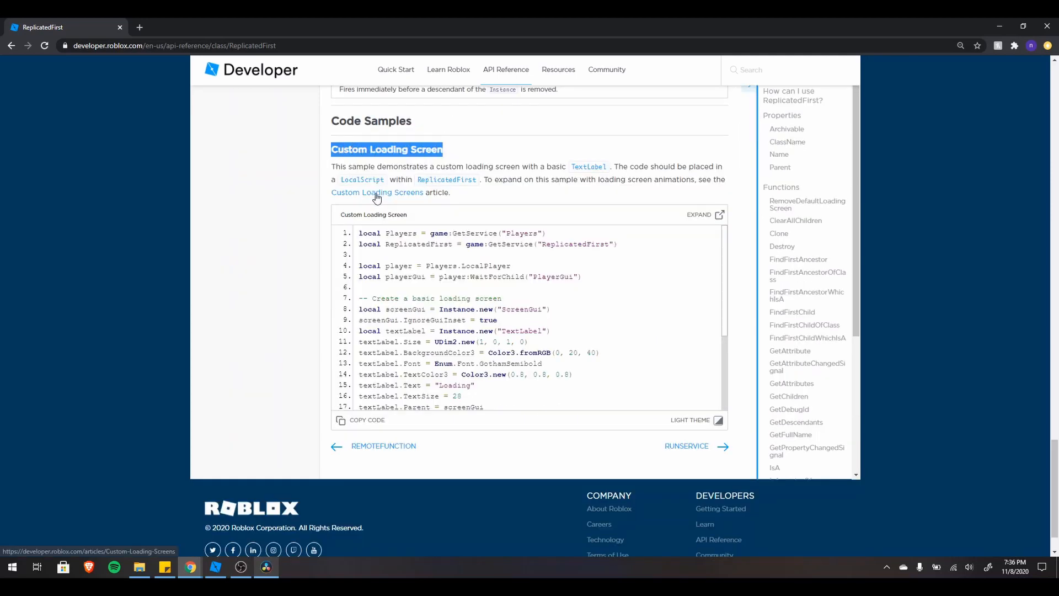
# Step: Open the Custom Loading Screens article in a new tab at its Setup/Design section
pyautogui.click(377, 192)
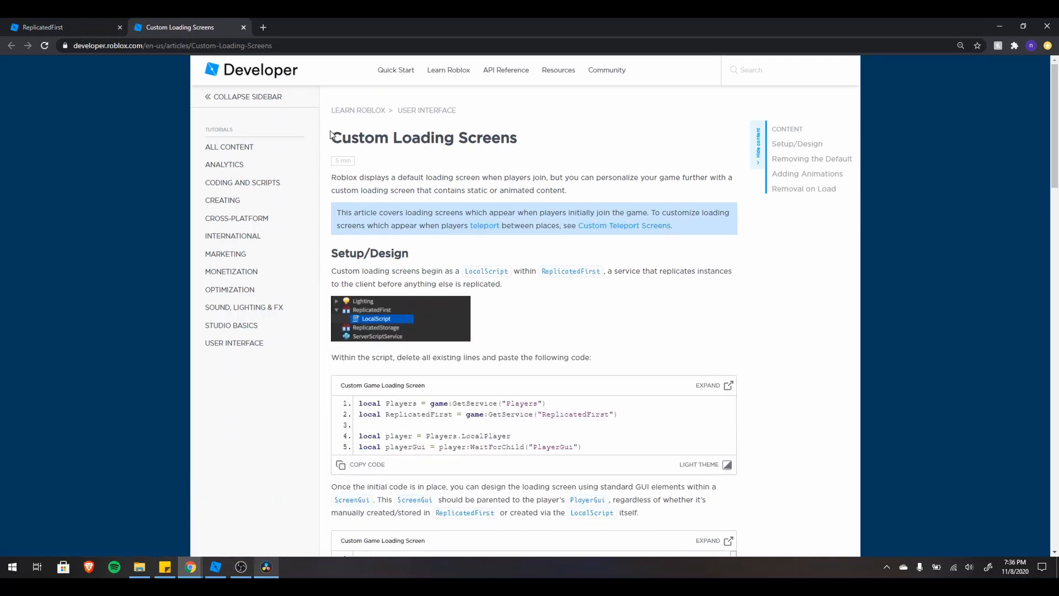
pyautogui.moveTo(541, 162)
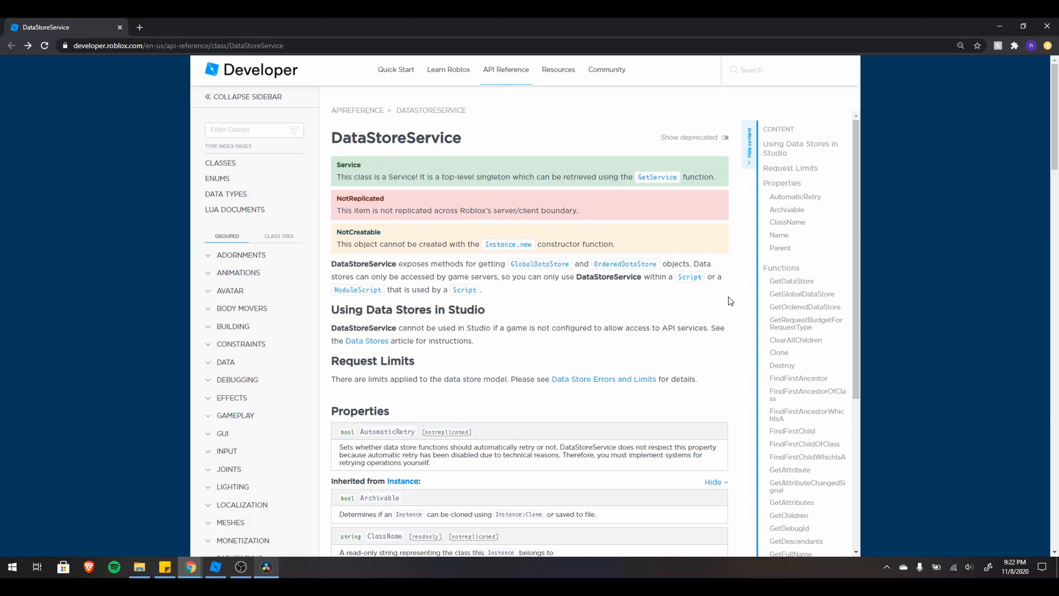
pyautogui.moveTo(599, 287)
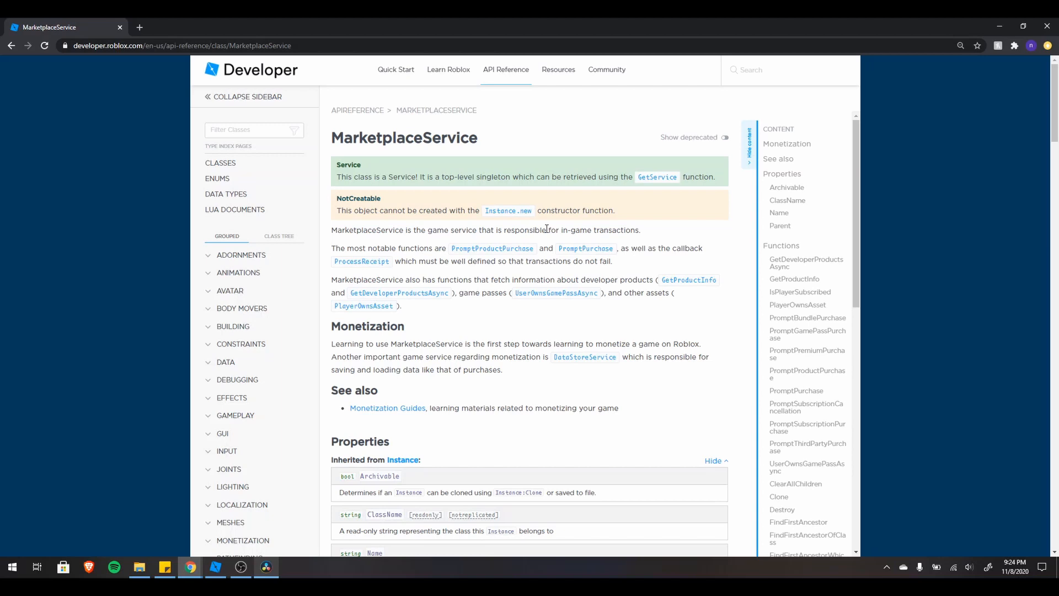
# Step: Scroll the MarketplaceService page down to the Handling Gamepass Purchase Finished sample
pyautogui.scroll(-3)
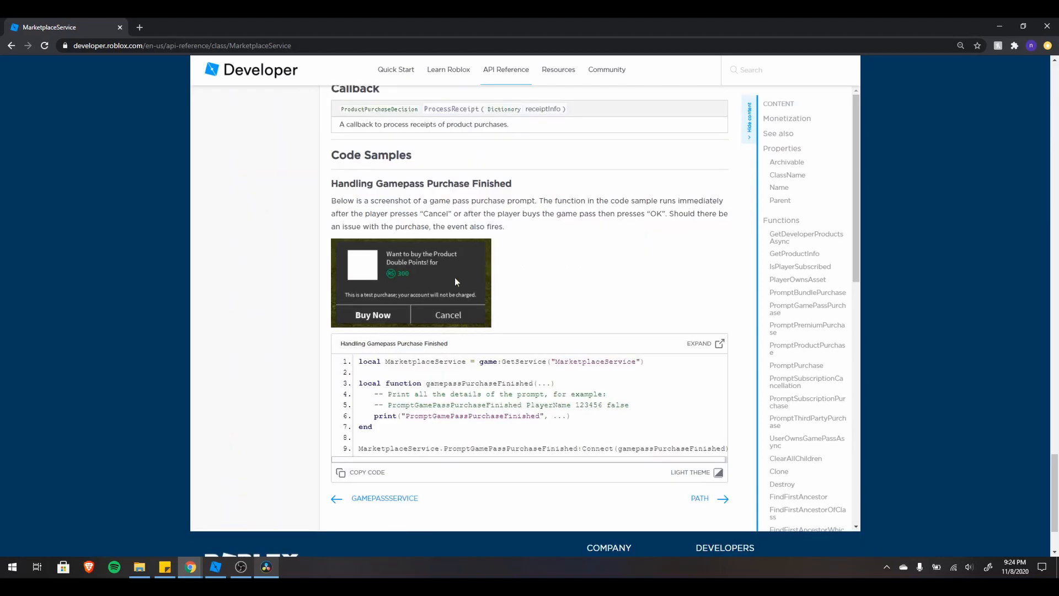
pyautogui.moveTo(302, 293)
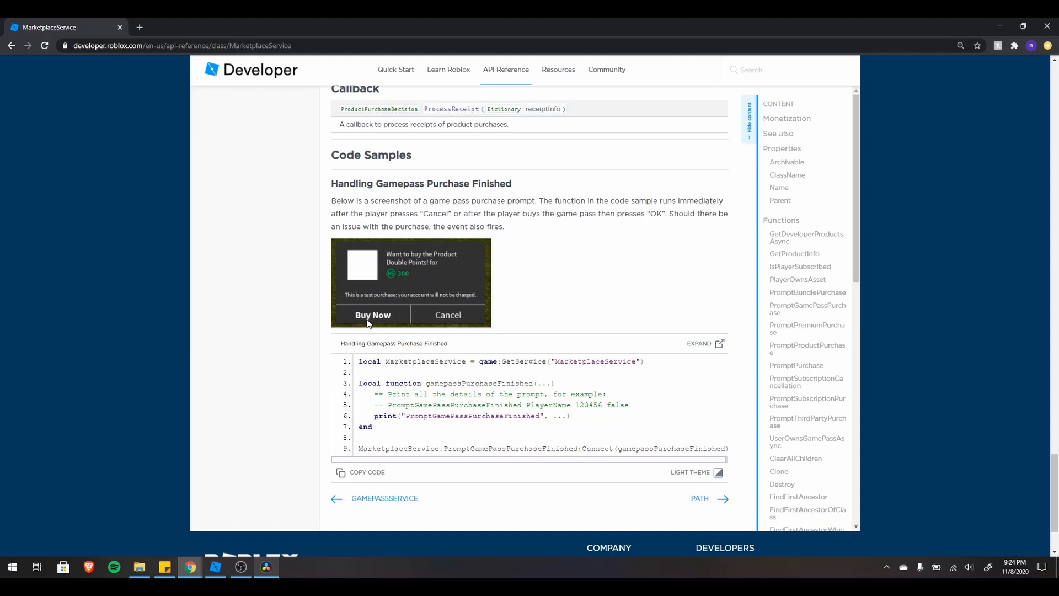
pyautogui.moveTo(342, 285)
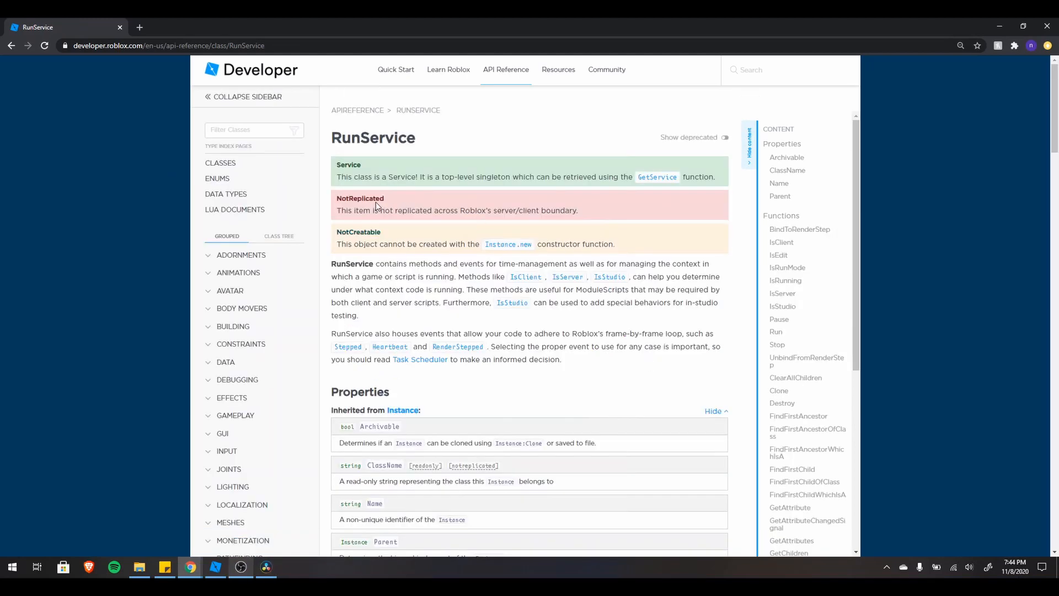
pyautogui.doubleClick(373, 138)
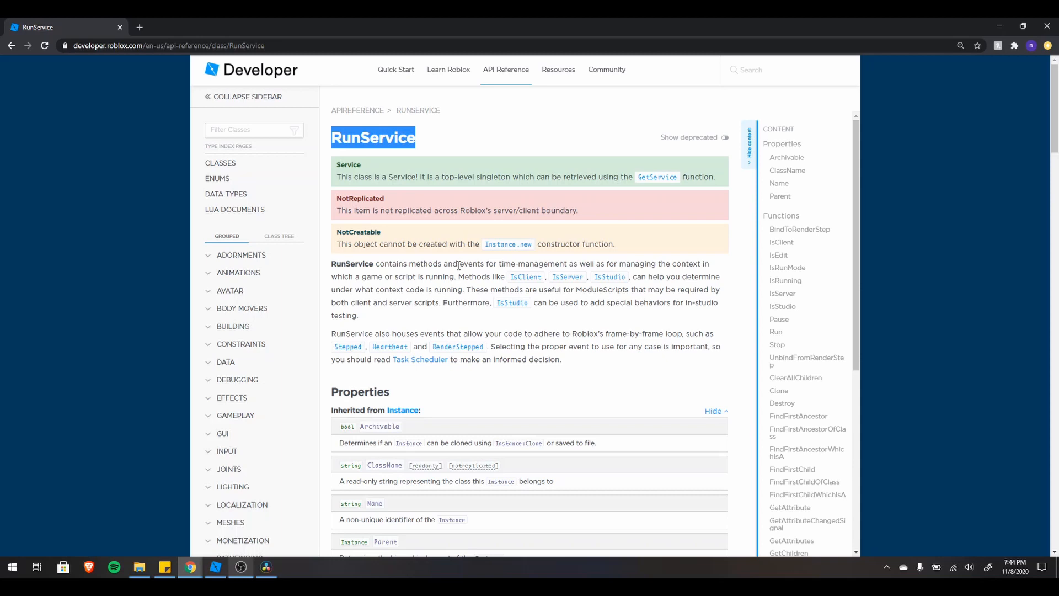
pyautogui.moveTo(416, 264); pyautogui.dragTo(525, 264)
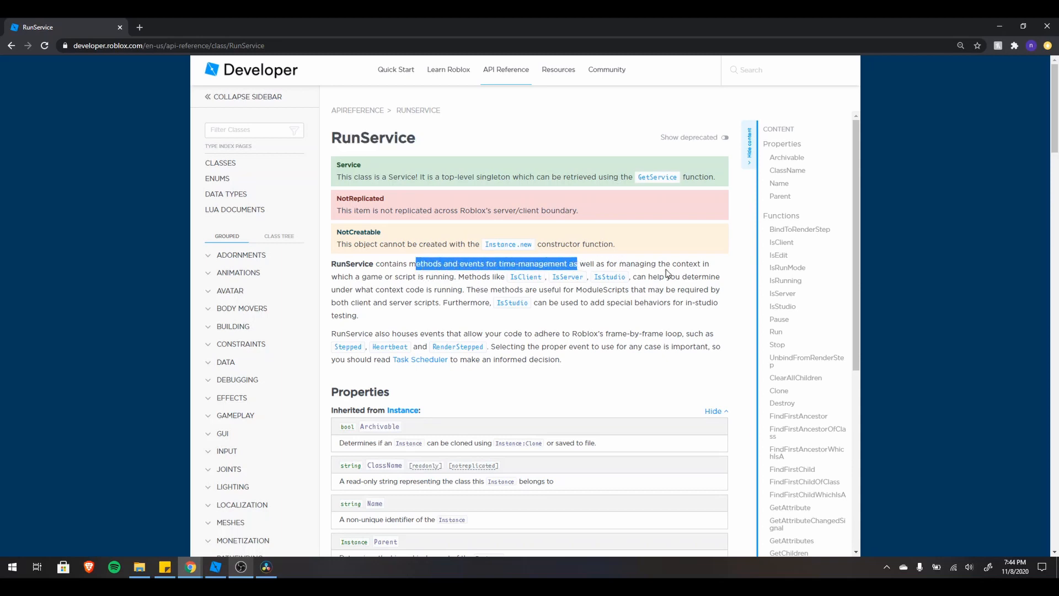
pyautogui.click(464, 276)
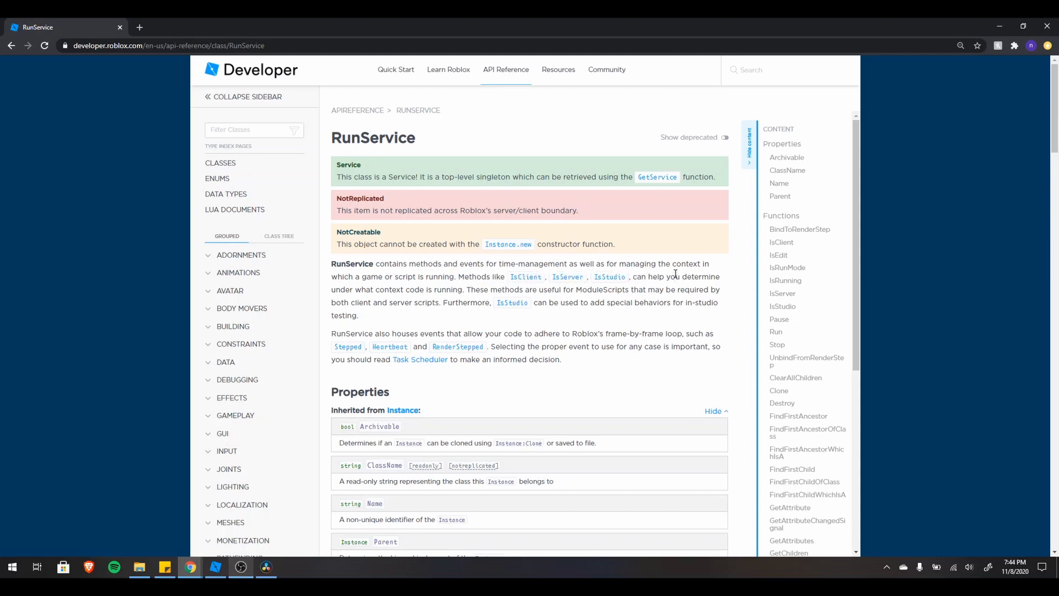
pyautogui.moveTo(586, 290)
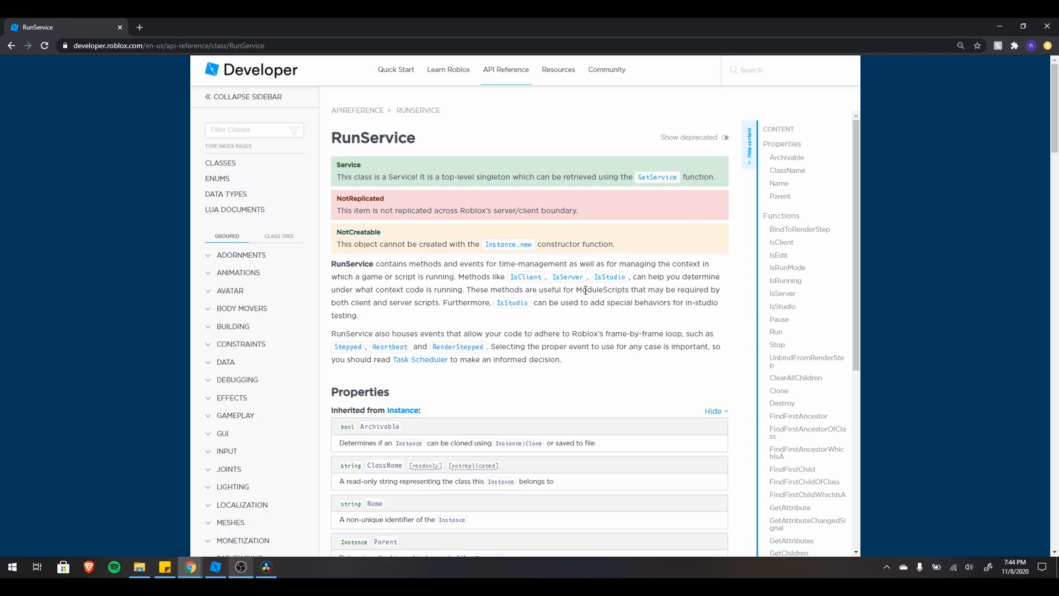
pyautogui.moveTo(680, 301)
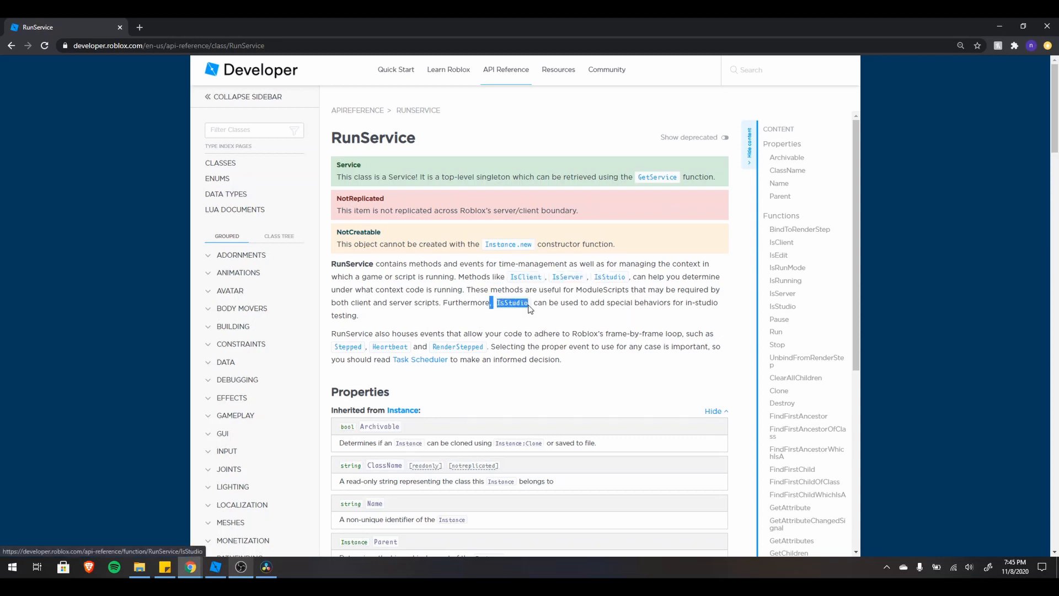
pyautogui.moveTo(396, 443)
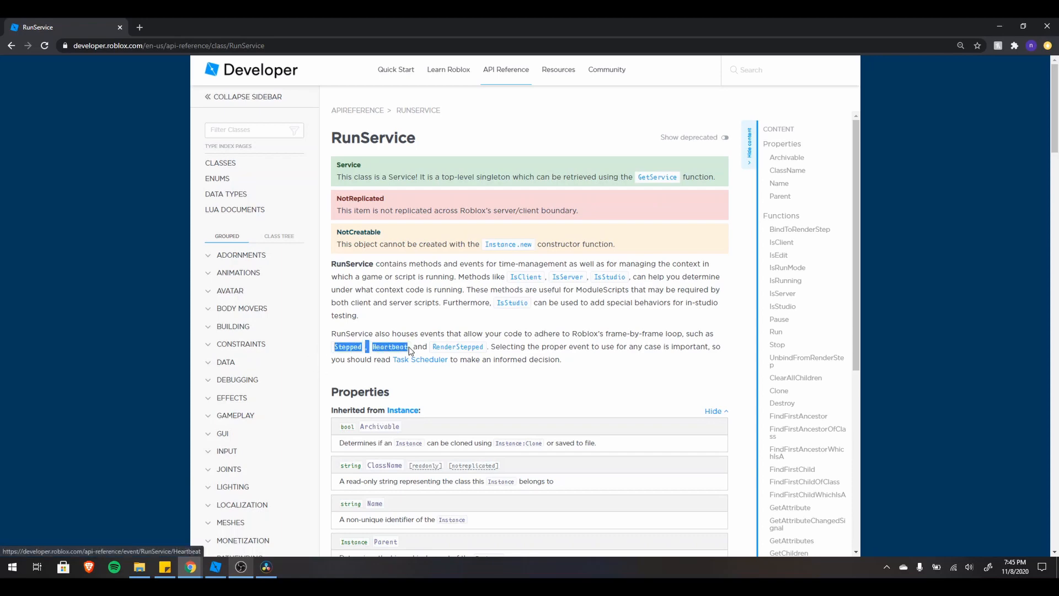
pyautogui.scroll(-3)
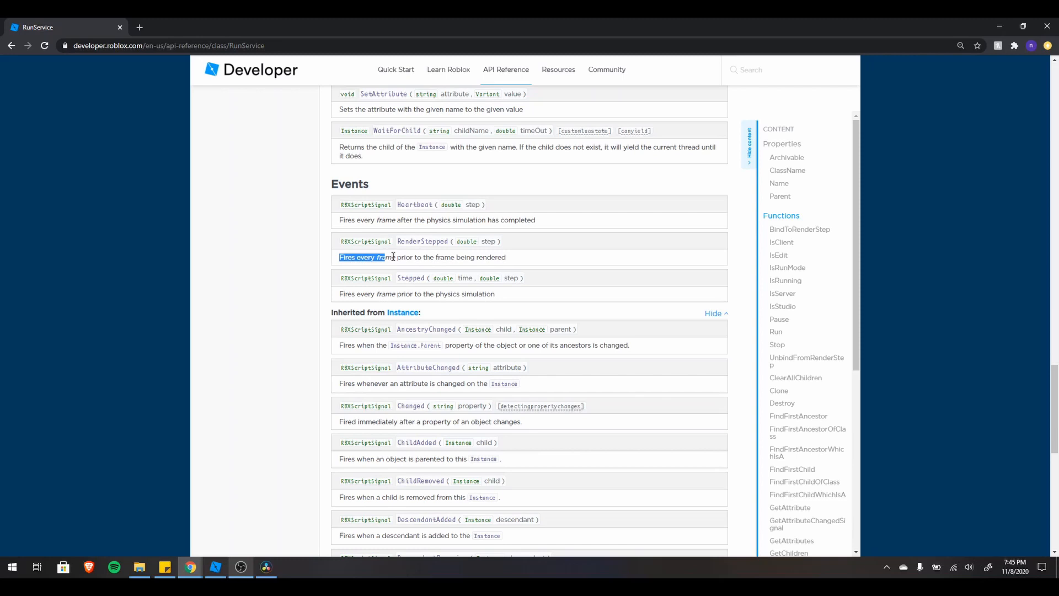
# Step: Highlight the RenderStepped event's description, then scroll to the RunService Stepped sample
pyautogui.moveTo(392, 257); pyautogui.dragTo(503, 257)
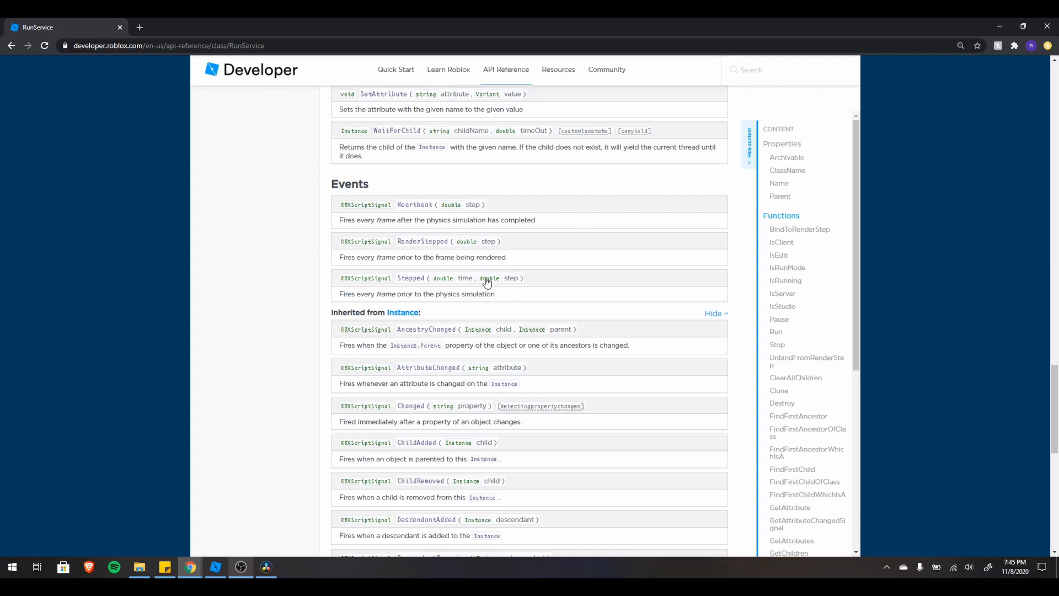
pyautogui.moveTo(504, 219)
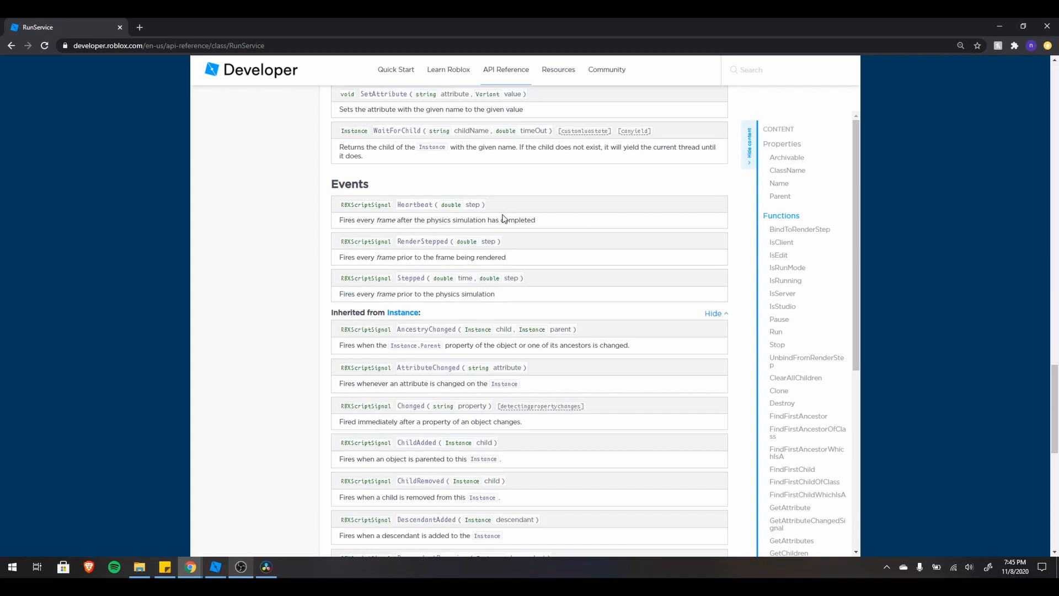
pyautogui.scroll(-3)
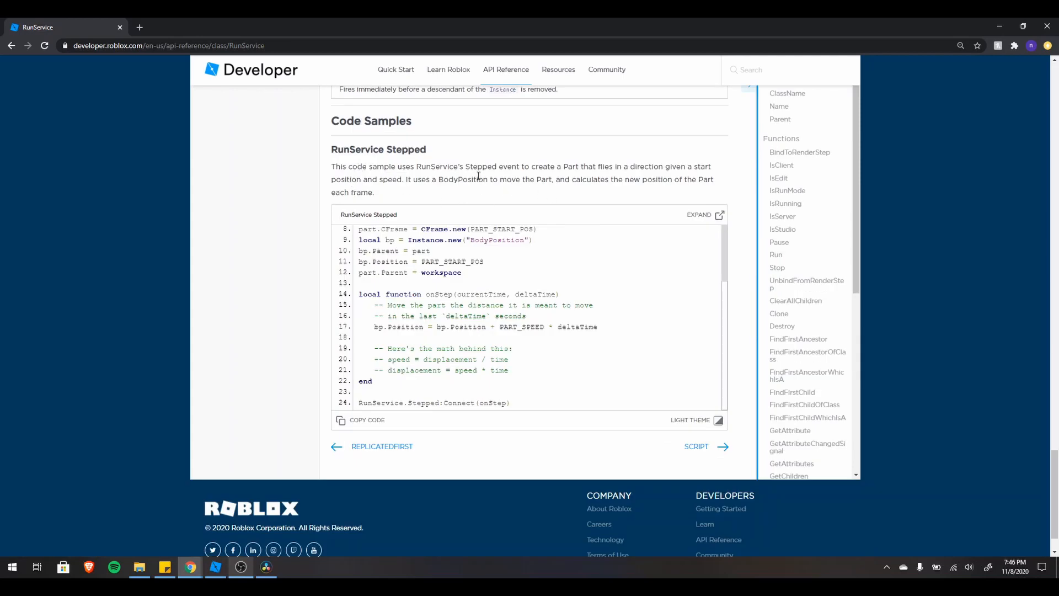
pyautogui.moveTo(418, 174)
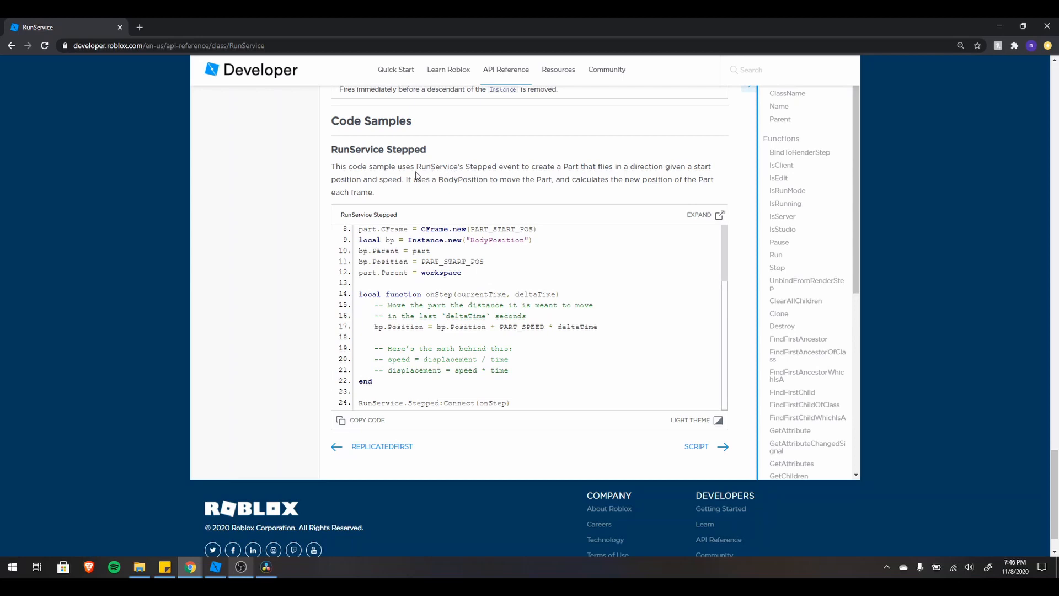
# Step: Highlight what the Stepped sample creates and the word Stepped in its Connect line
pyautogui.moveTo(562, 166); pyautogui.dragTo(625, 166)
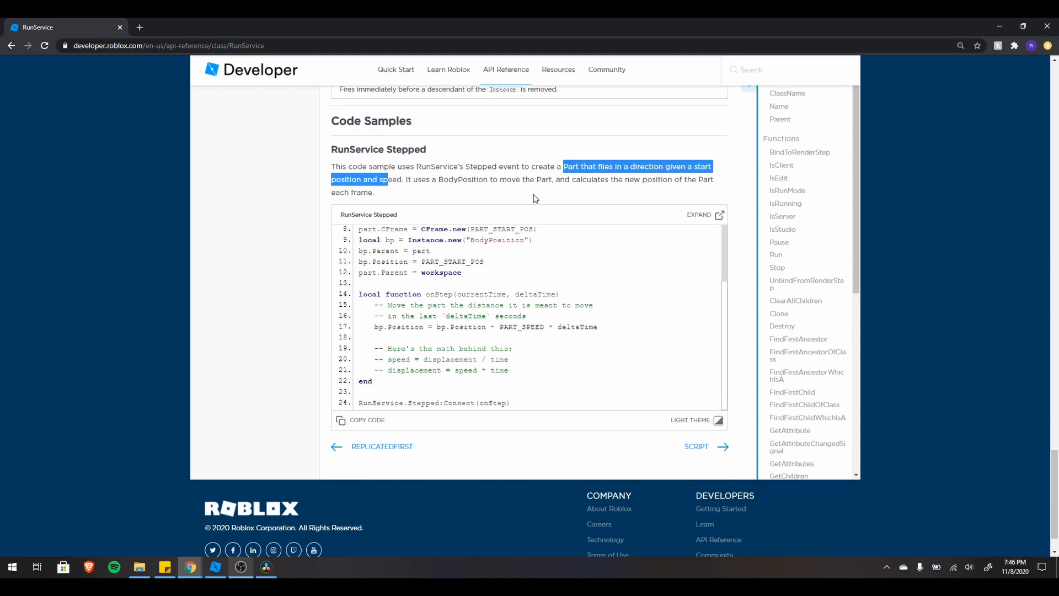
pyautogui.doubleClick(423, 402)
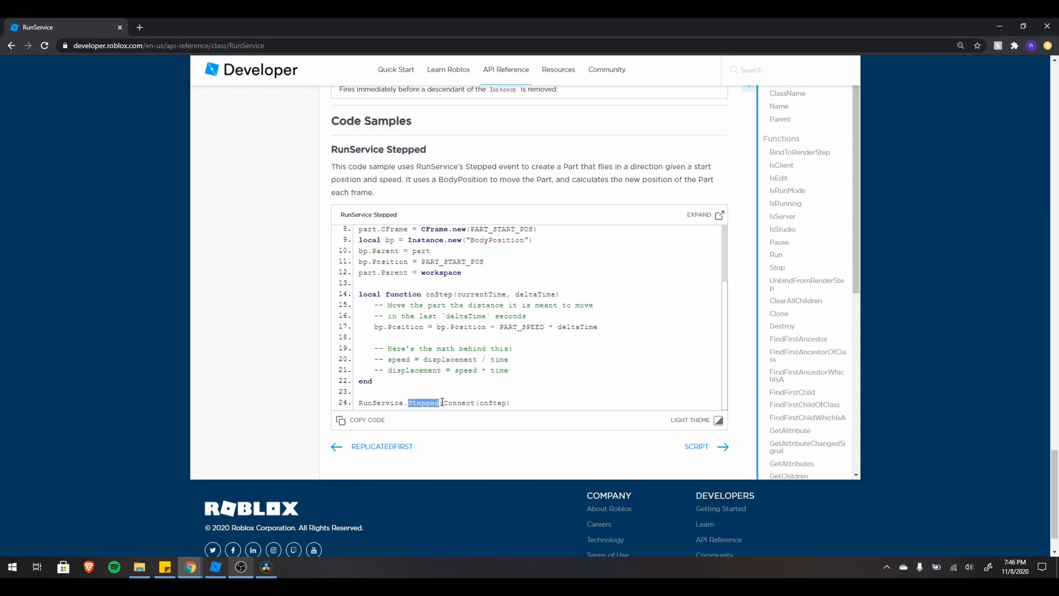
pyautogui.moveTo(421, 332)
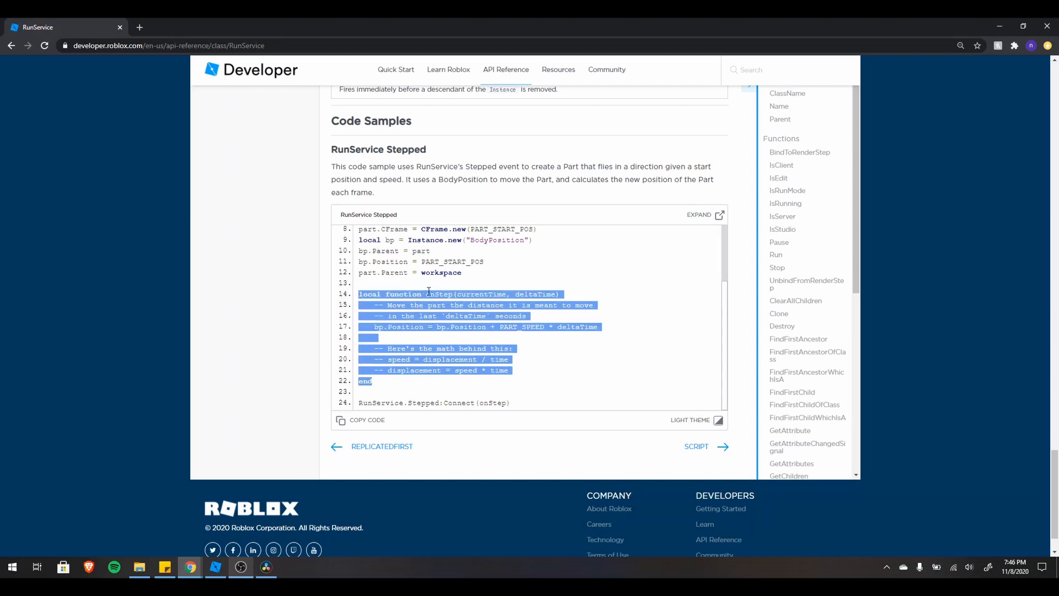
pyautogui.moveTo(431, 292)
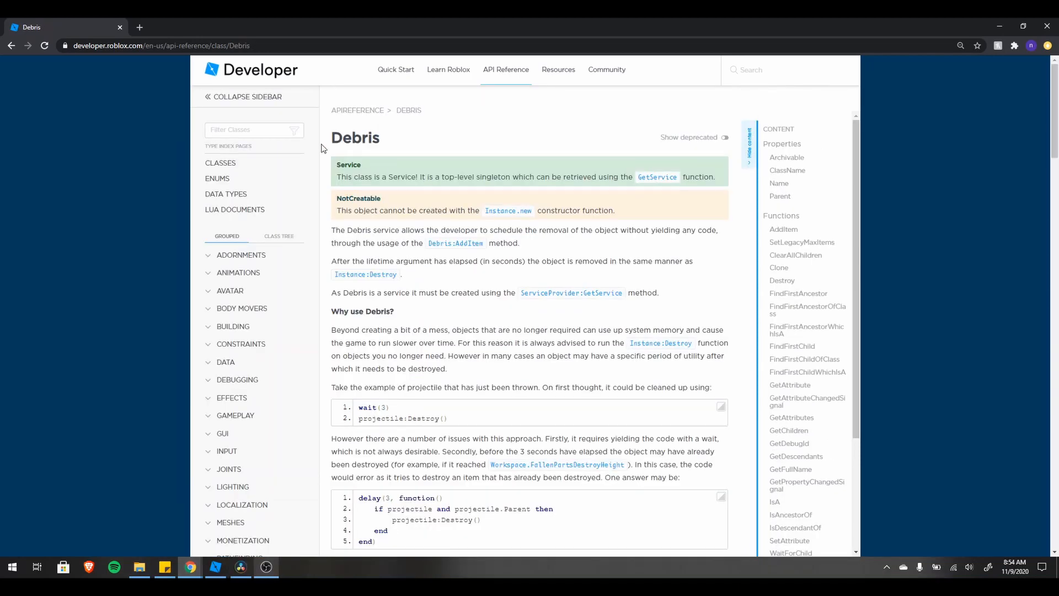
pyautogui.doubleClick(355, 137)
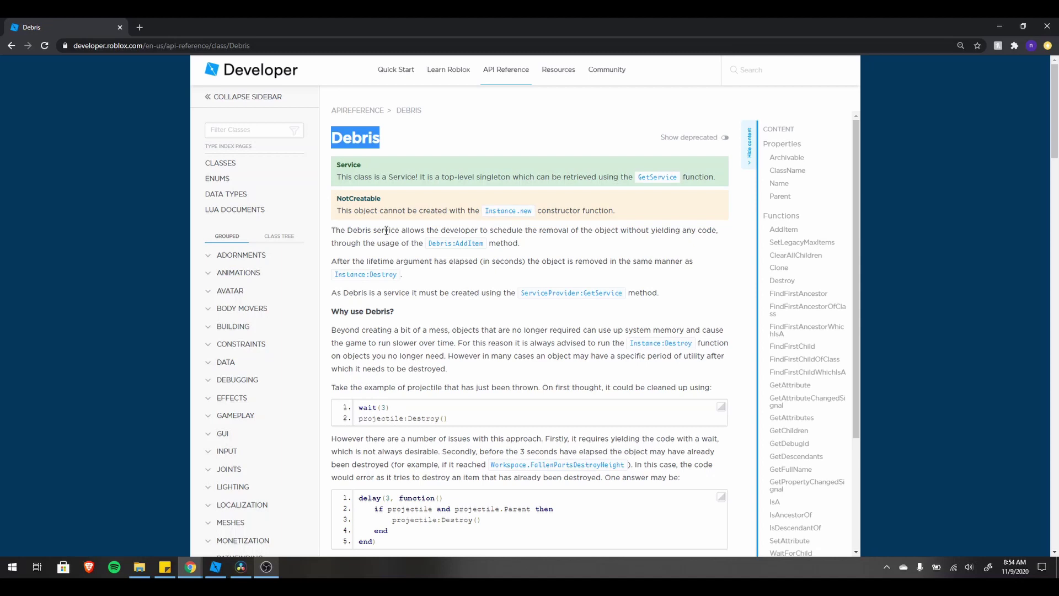
pyautogui.moveTo(583, 254)
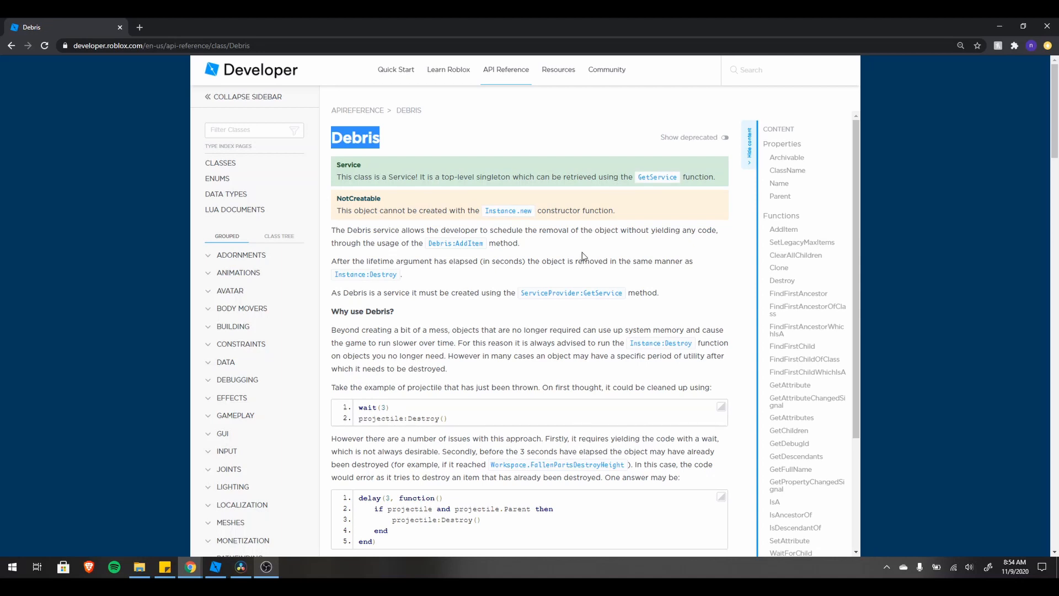
pyautogui.moveTo(491, 229); pyautogui.dragTo(568, 229)
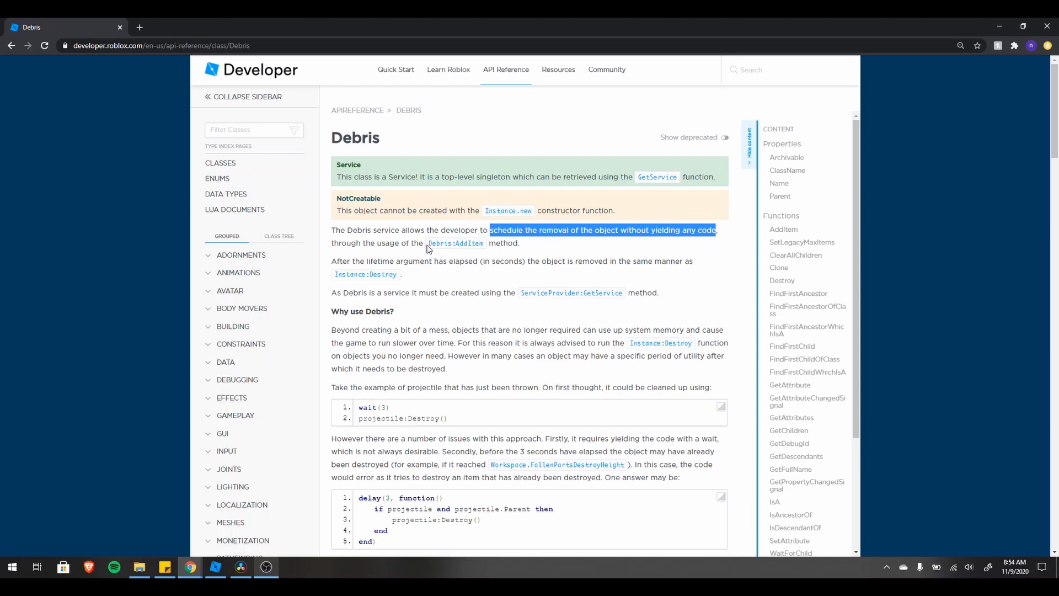
pyautogui.scroll(-3)
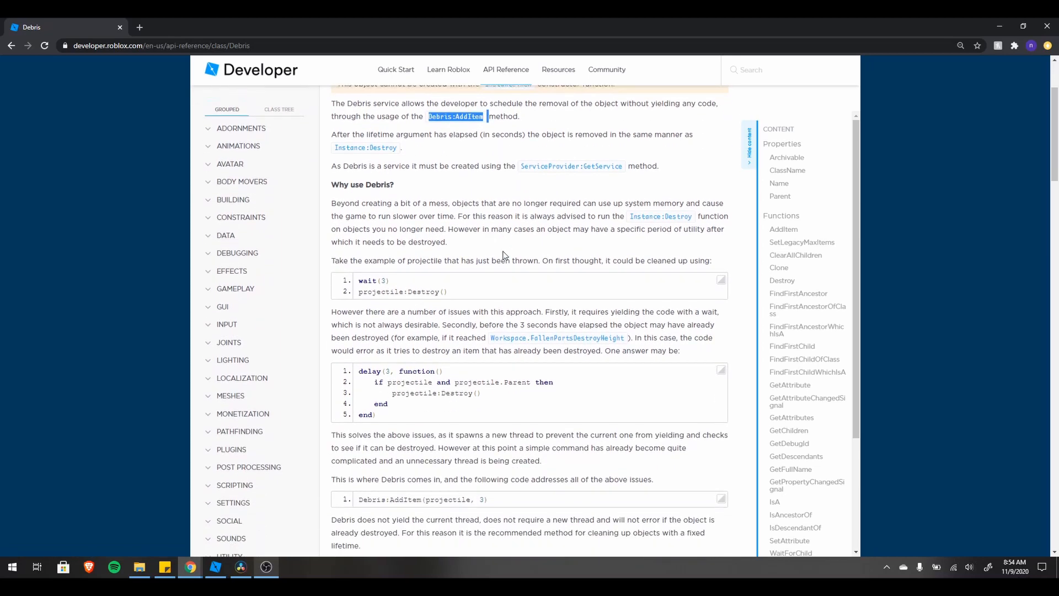
pyautogui.scroll(-3)
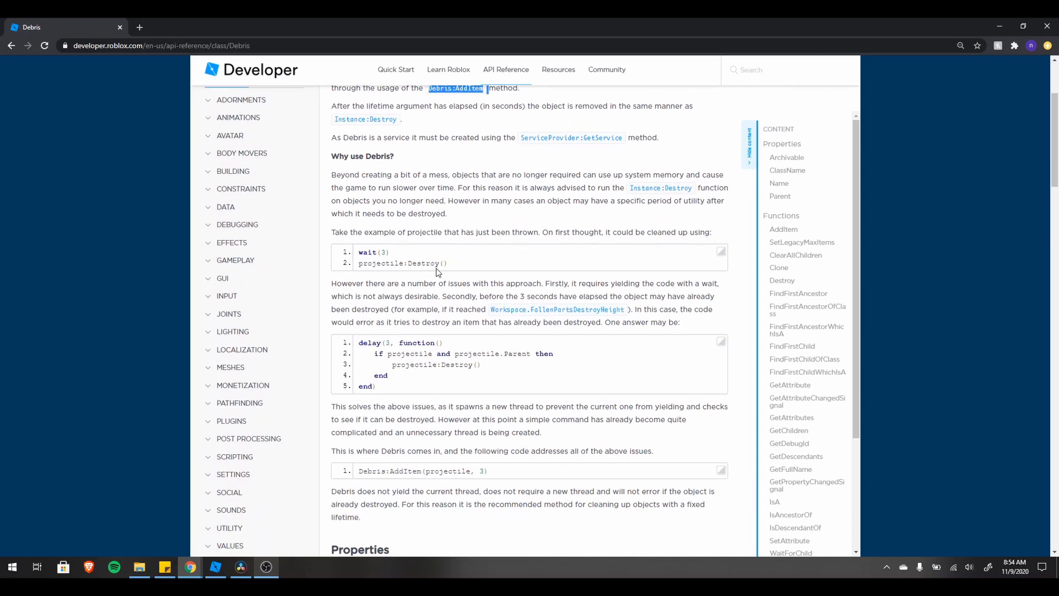
pyautogui.moveTo(454, 267)
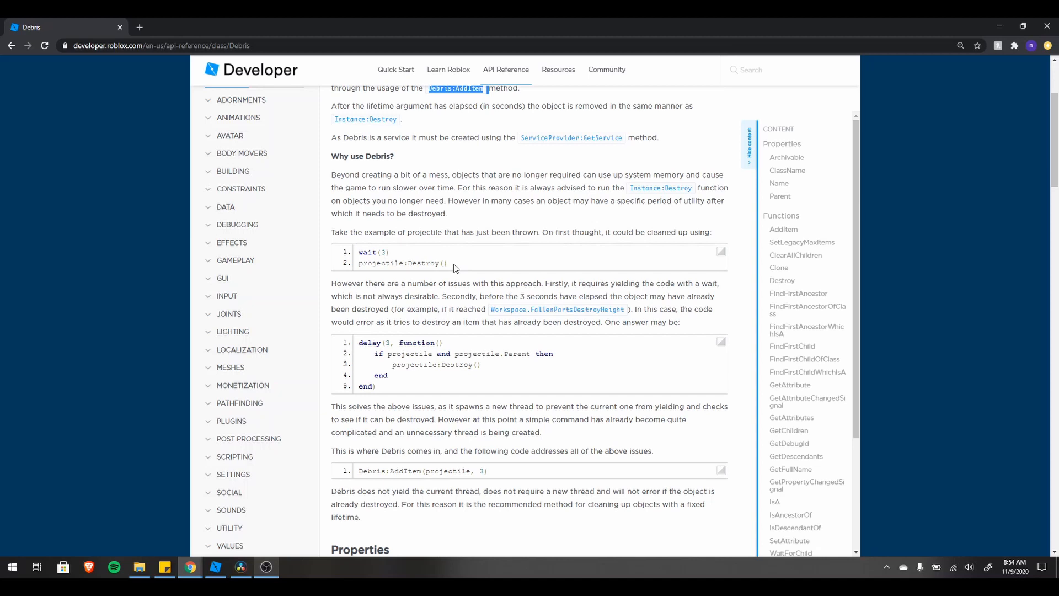
pyautogui.moveTo(384, 253); pyautogui.dragTo(447, 262)
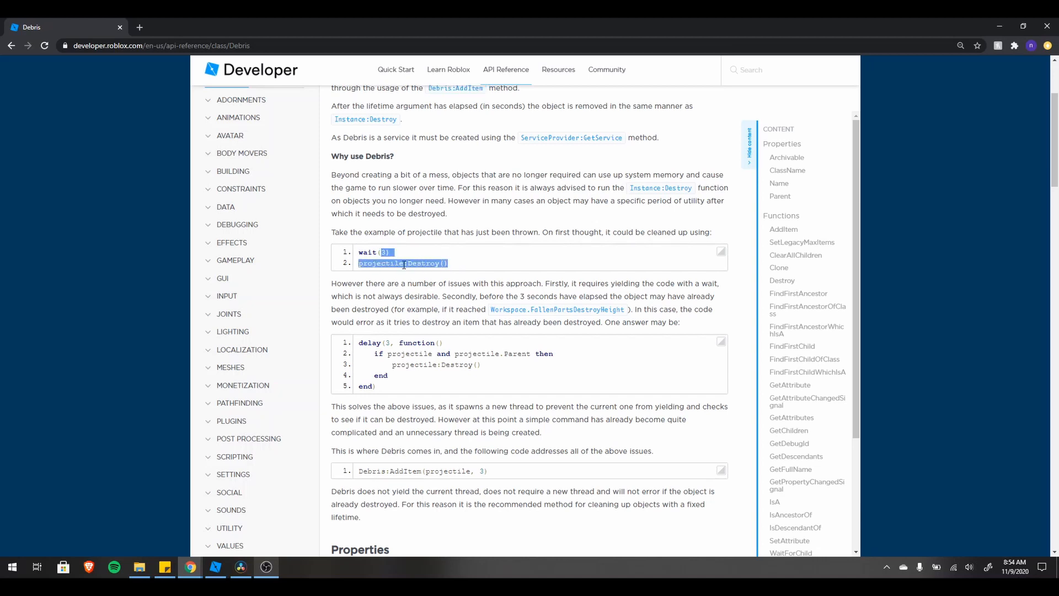
pyautogui.click(405, 263)
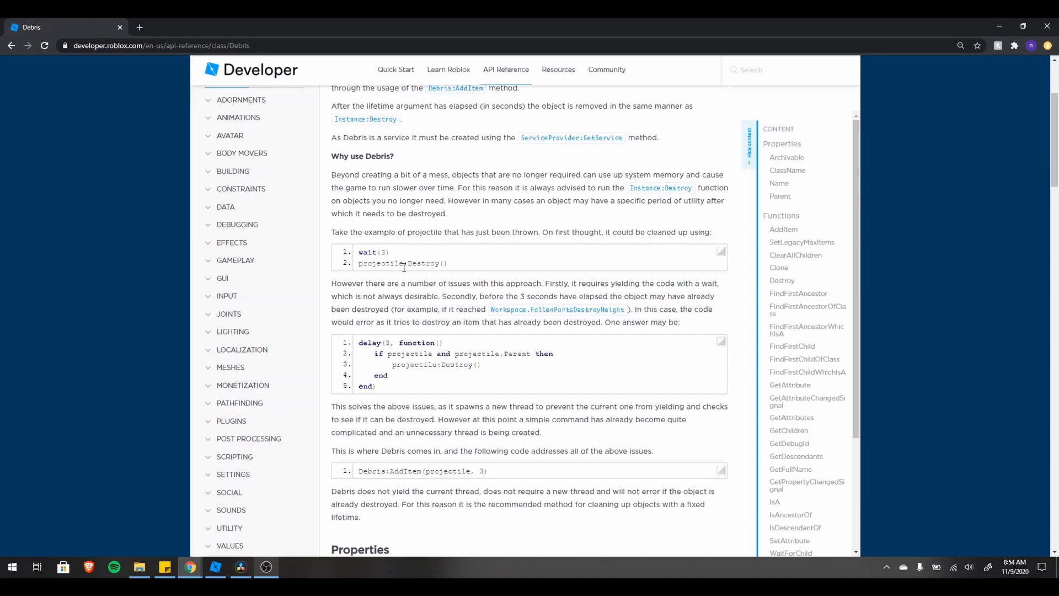
pyautogui.doubleClick(367, 252)
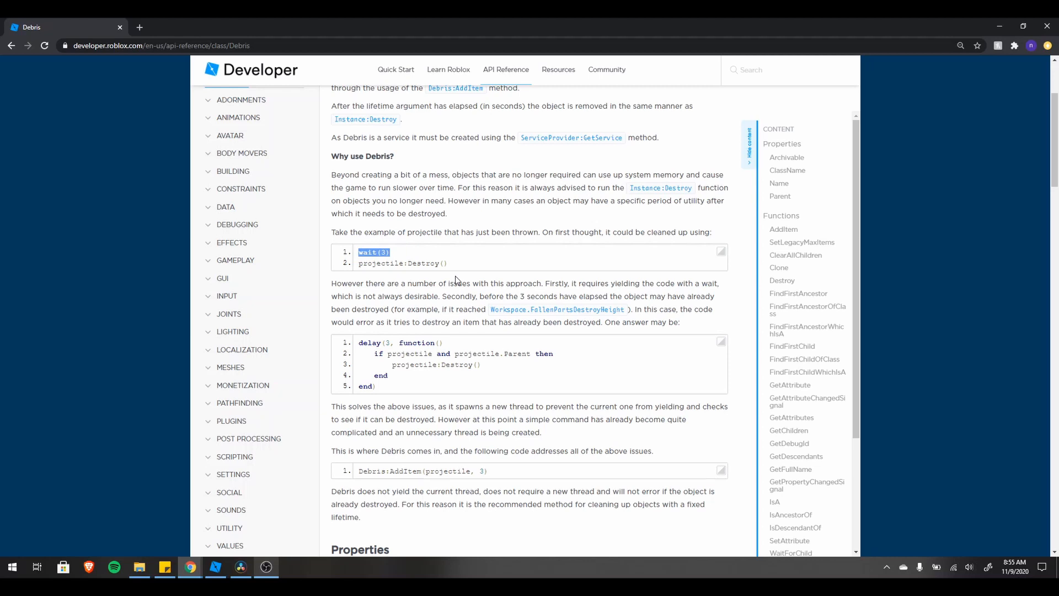
pyautogui.moveTo(403, 218)
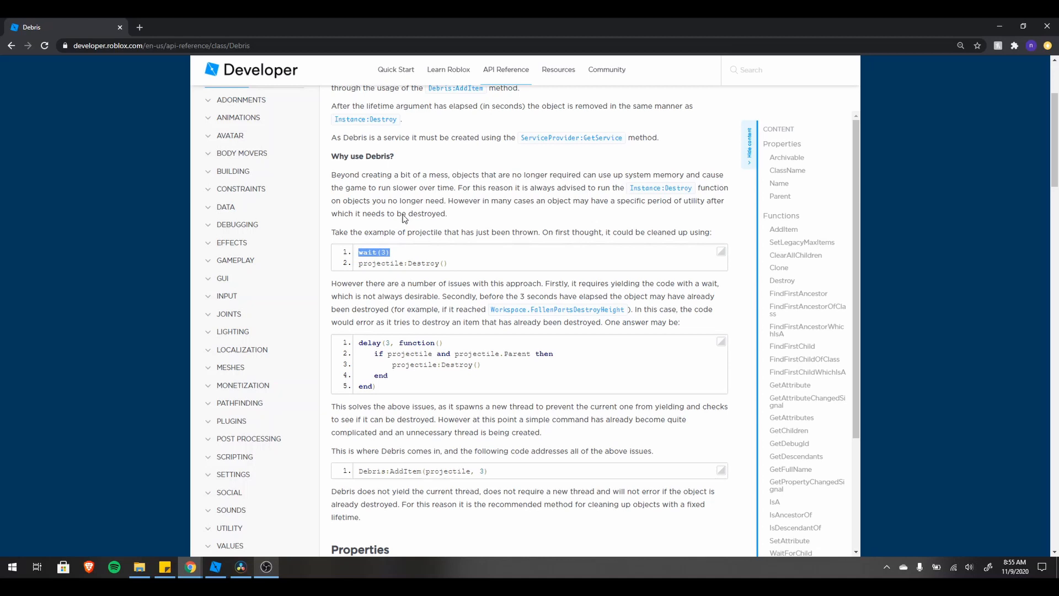
pyautogui.moveTo(465, 333)
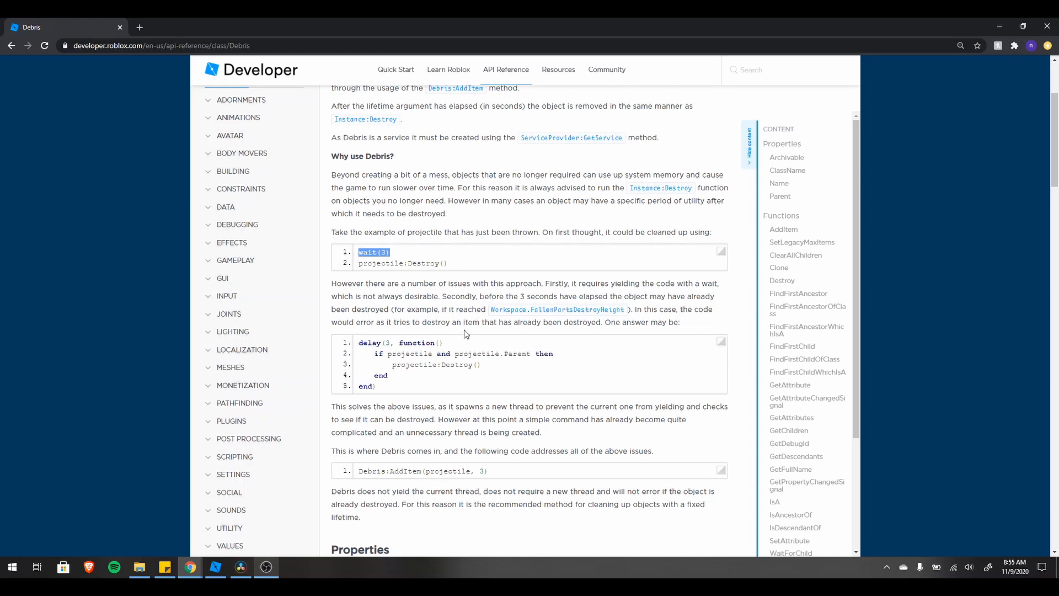
pyautogui.scroll(-3)
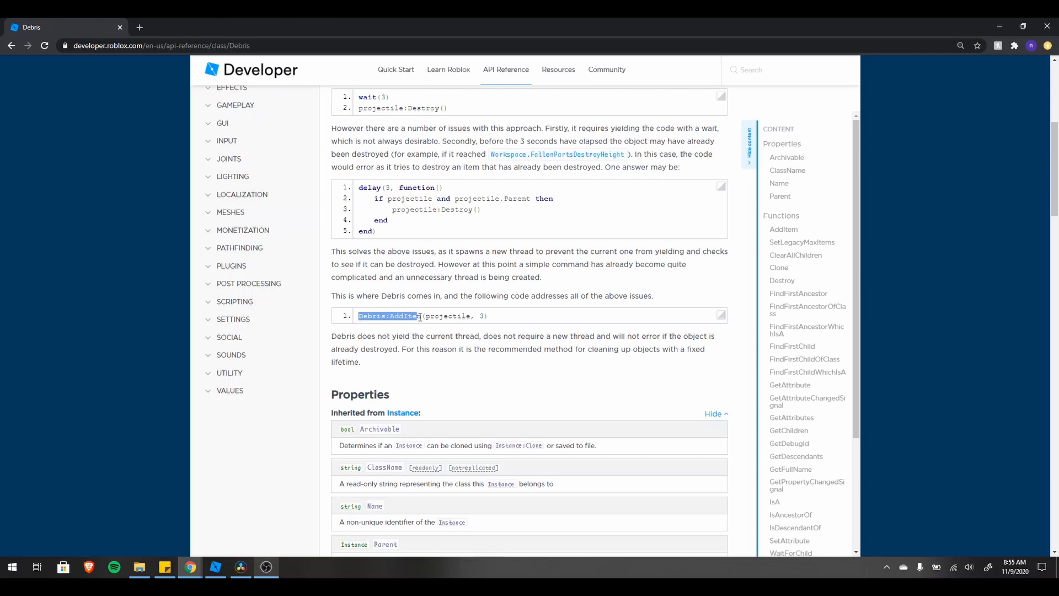
pyautogui.doubleClick(448, 315)
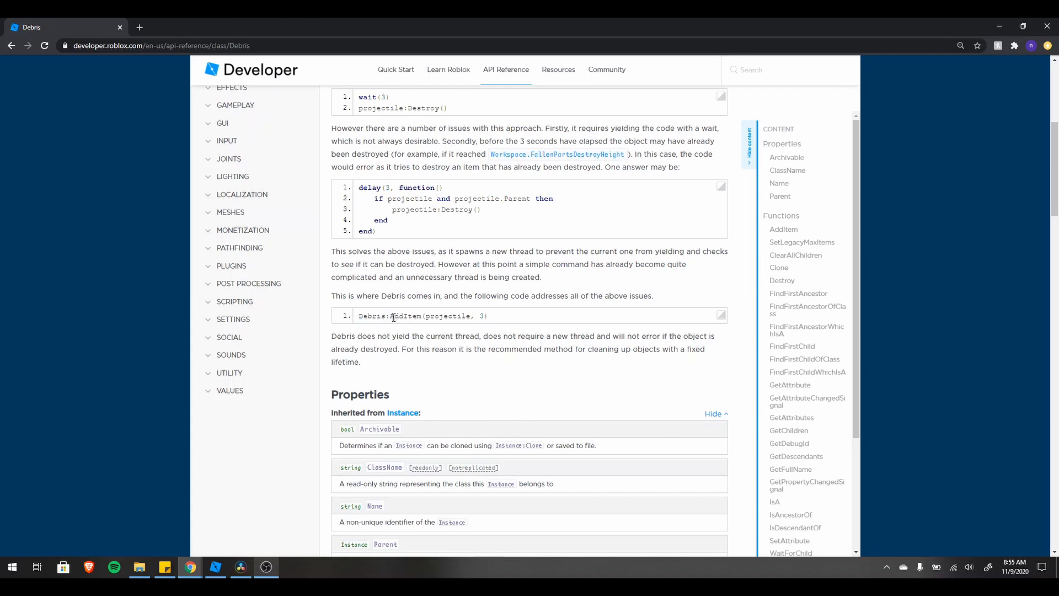
pyautogui.doubleClick(405, 316)
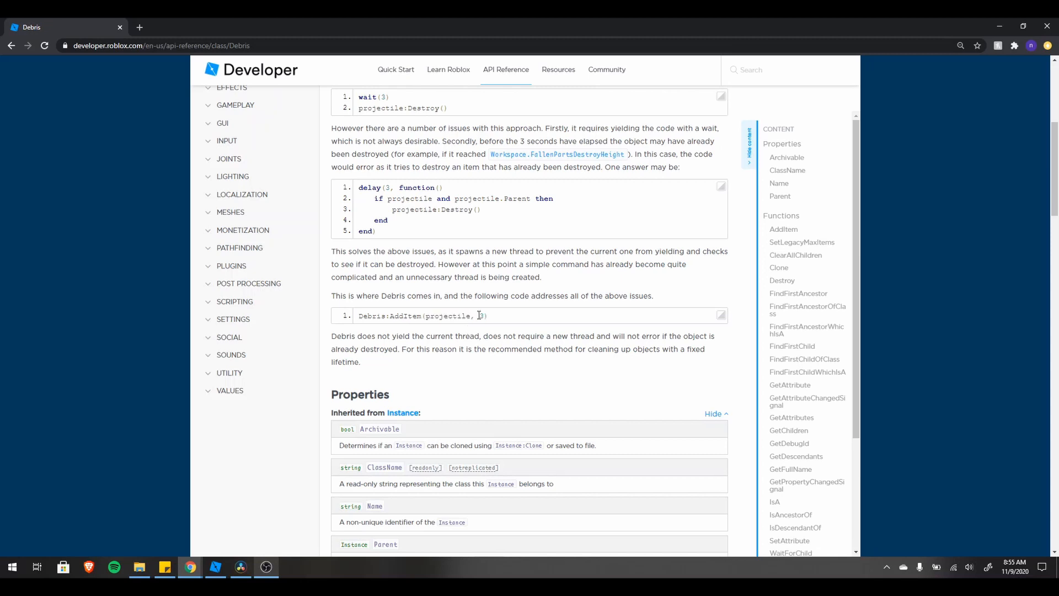
pyautogui.moveTo(438, 316)
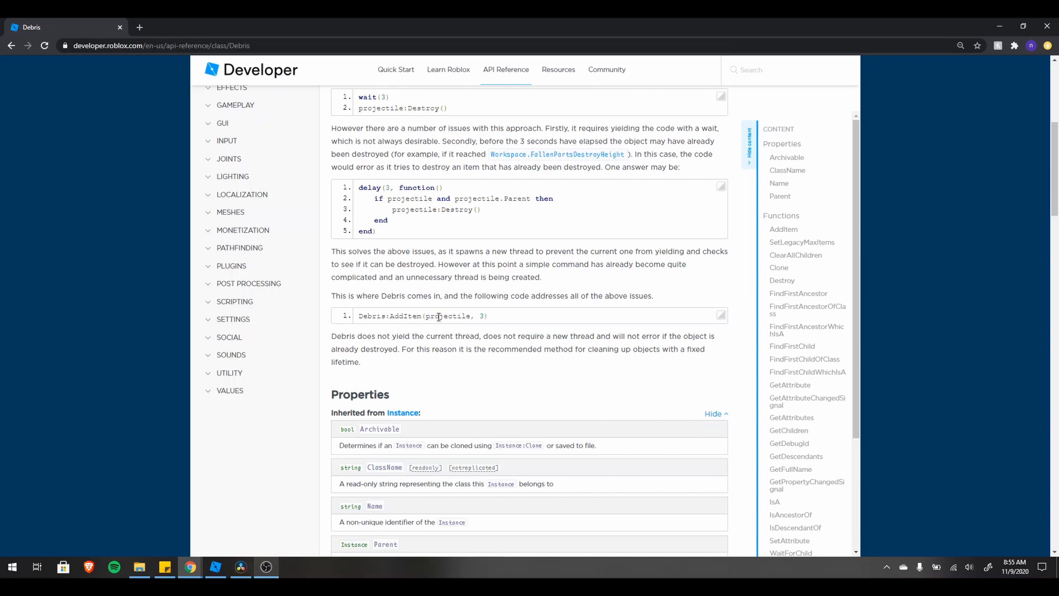